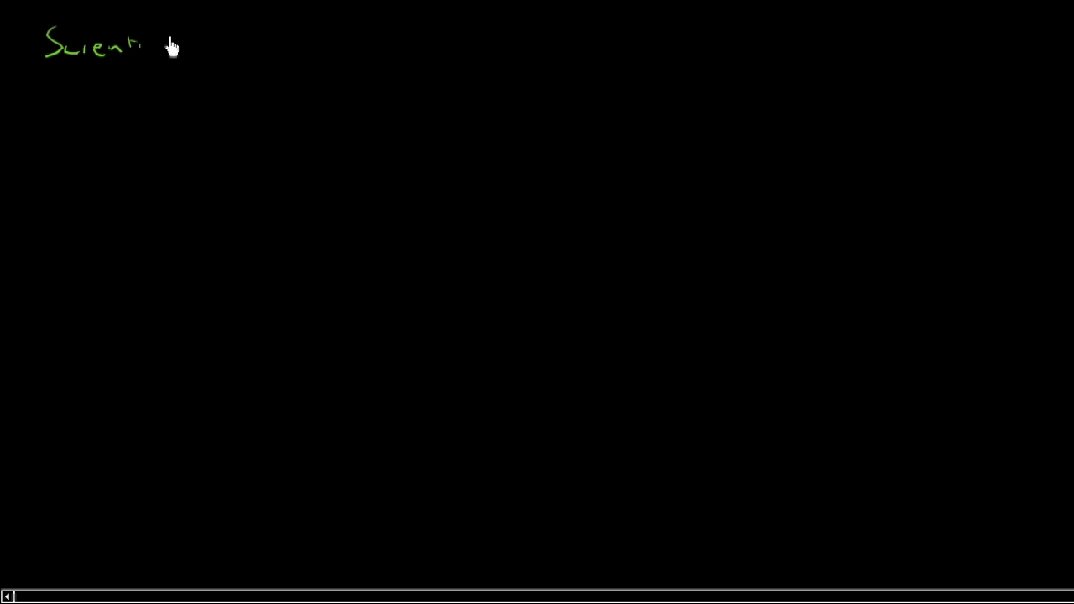
Step: Handwrite 'Scientific Model' in green, underlining 'Model' with a small arrow below
{"action": "left_click_drag", "start_coordinate": [151, 46], "coordinate": [191, 46]}
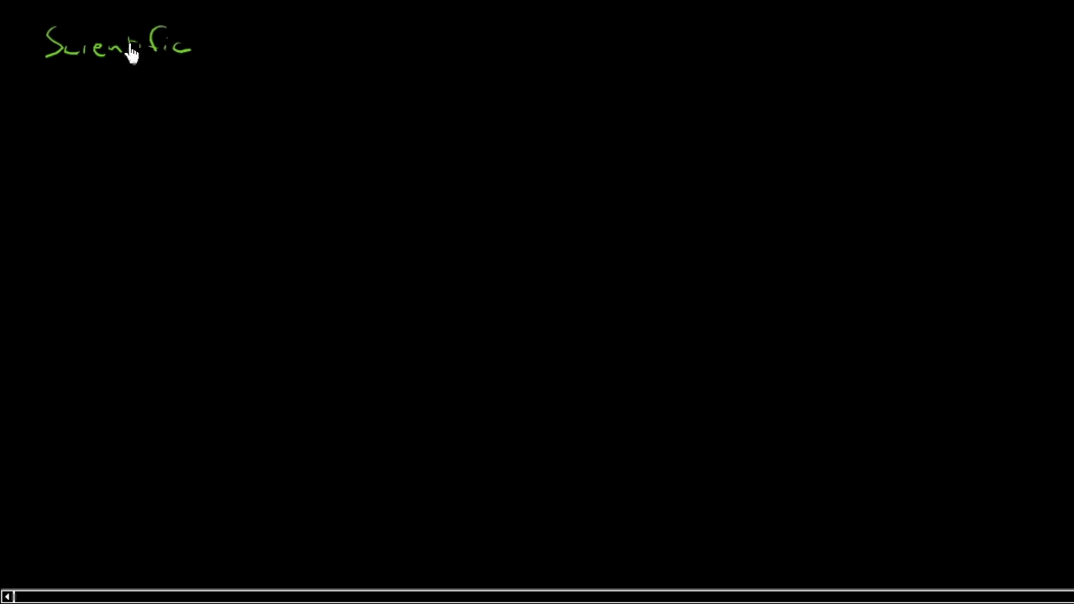
{"action": "mouse_move", "coordinate": [406, 57]}
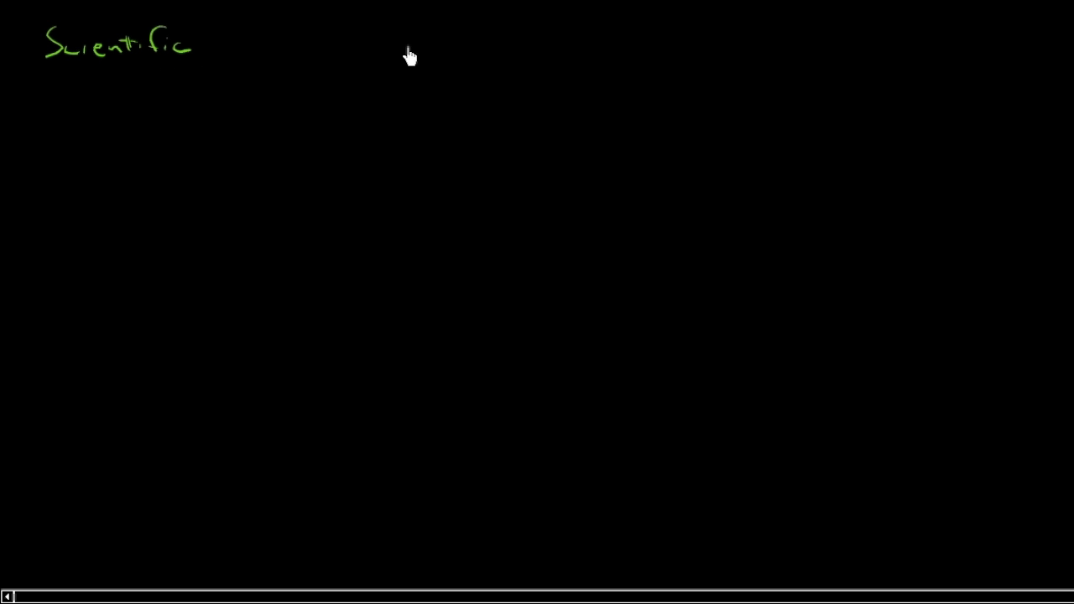
{"action": "mouse_move", "coordinate": [254, 42]}
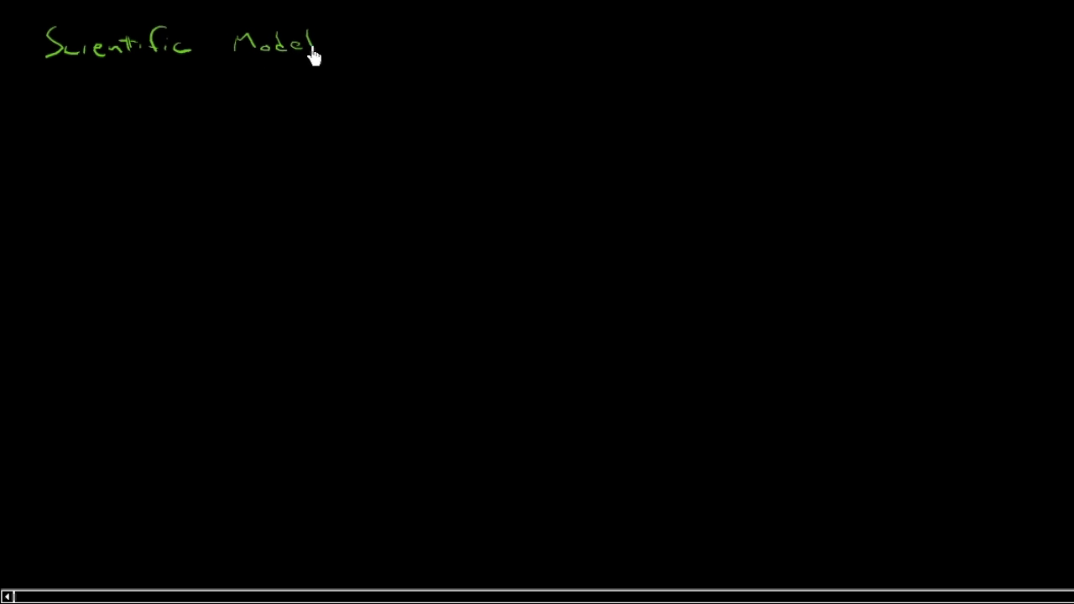
{"action": "left_click_drag", "start_coordinate": [247, 63], "coordinate": [310, 63]}
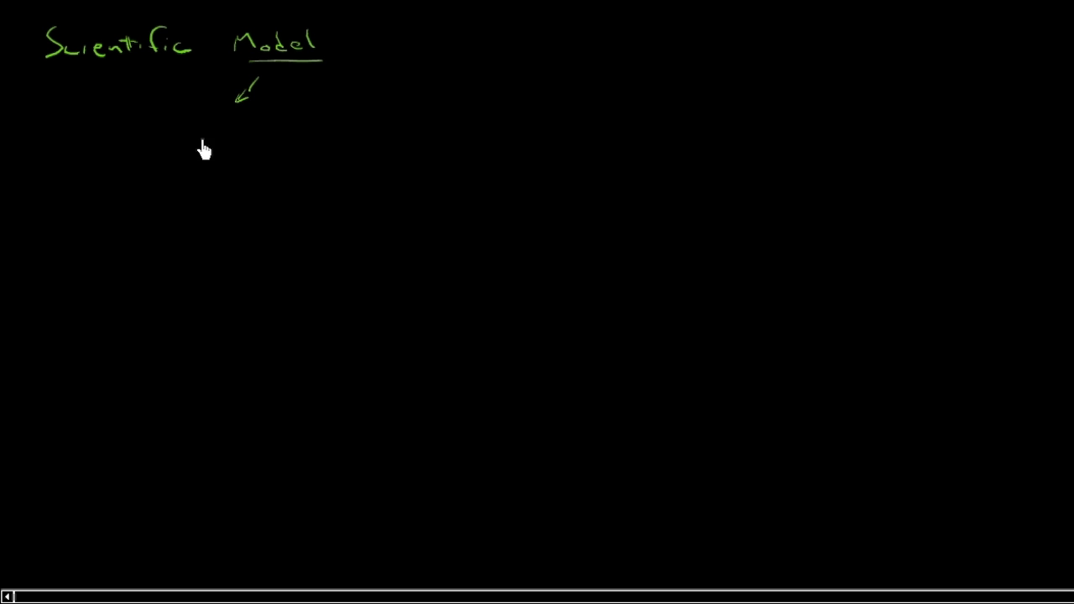
{"action": "mouse_move", "coordinate": [250, 132]}
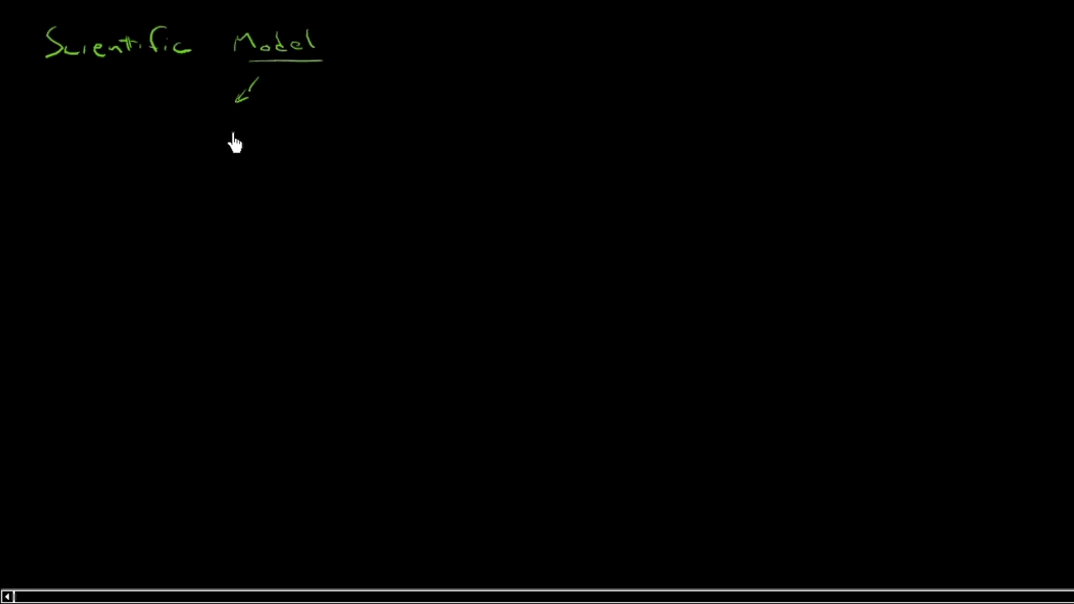
{"action": "mouse_move", "coordinate": [511, 149]}
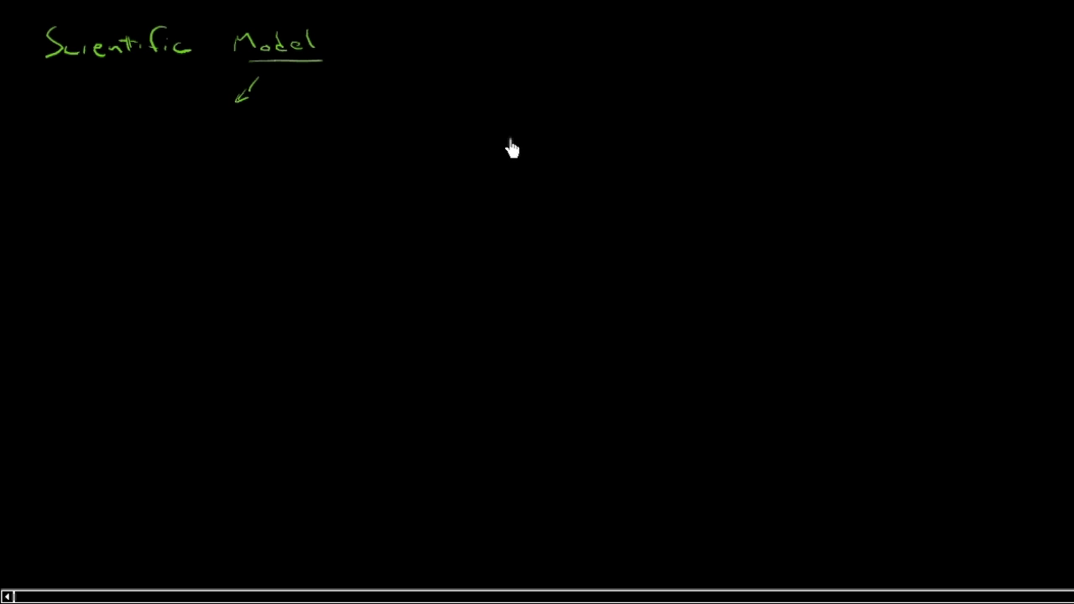
{"action": "mouse_move", "coordinate": [217, 146]}
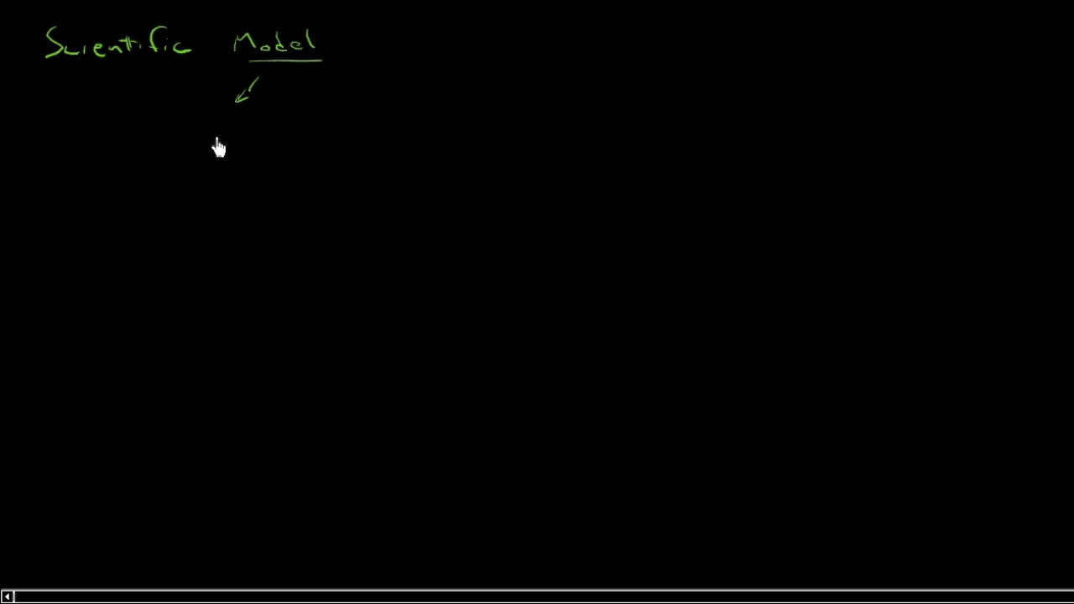
{"action": "mouse_move", "coordinate": [216, 130]}
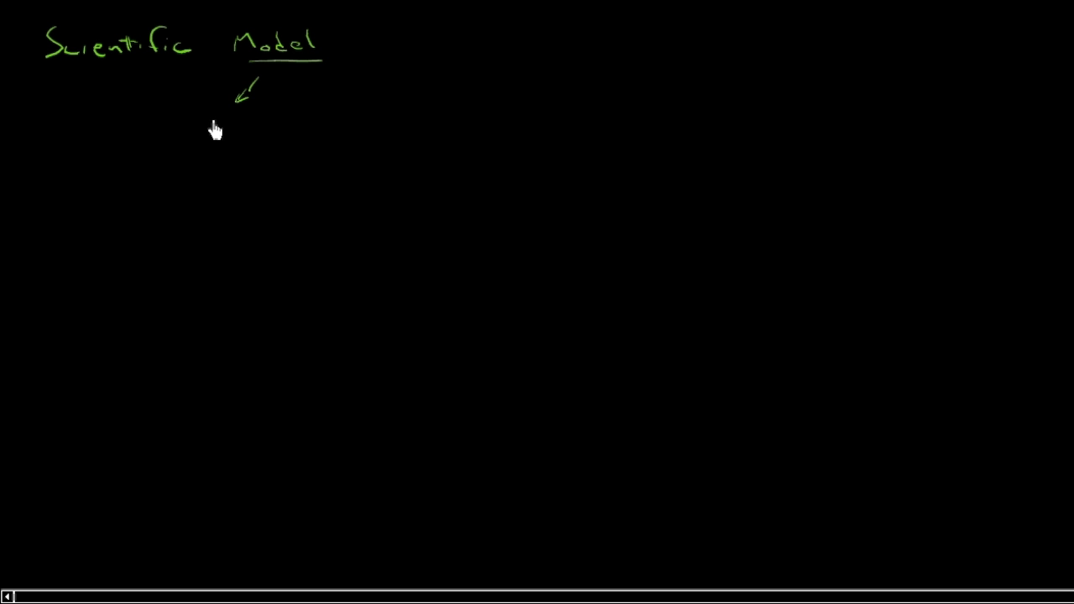
{"action": "mouse_move", "coordinate": [211, 154]}
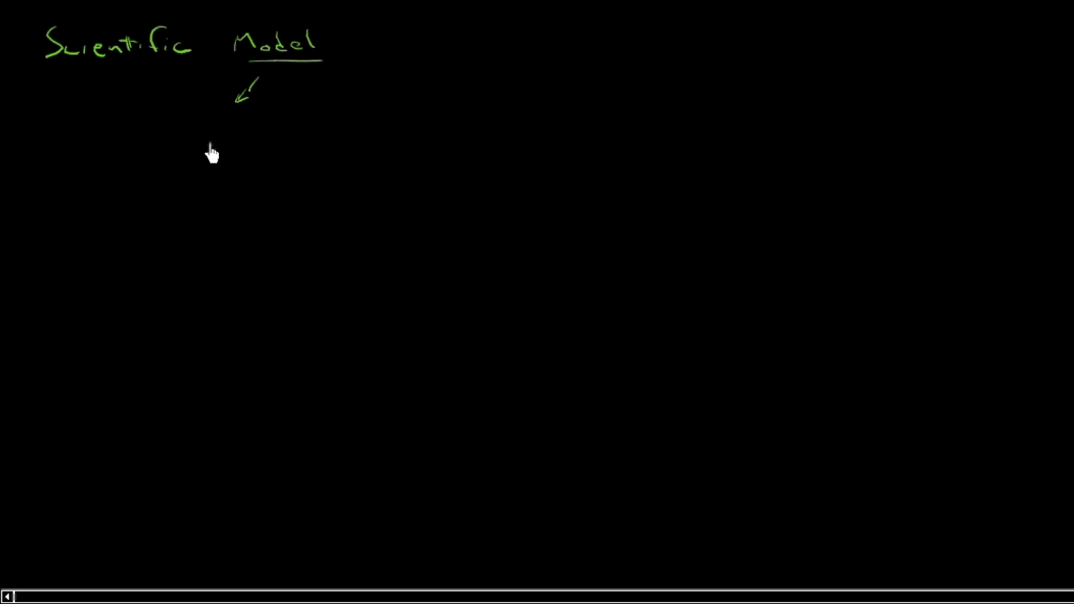
{"action": "mouse_move", "coordinate": [513, 151]}
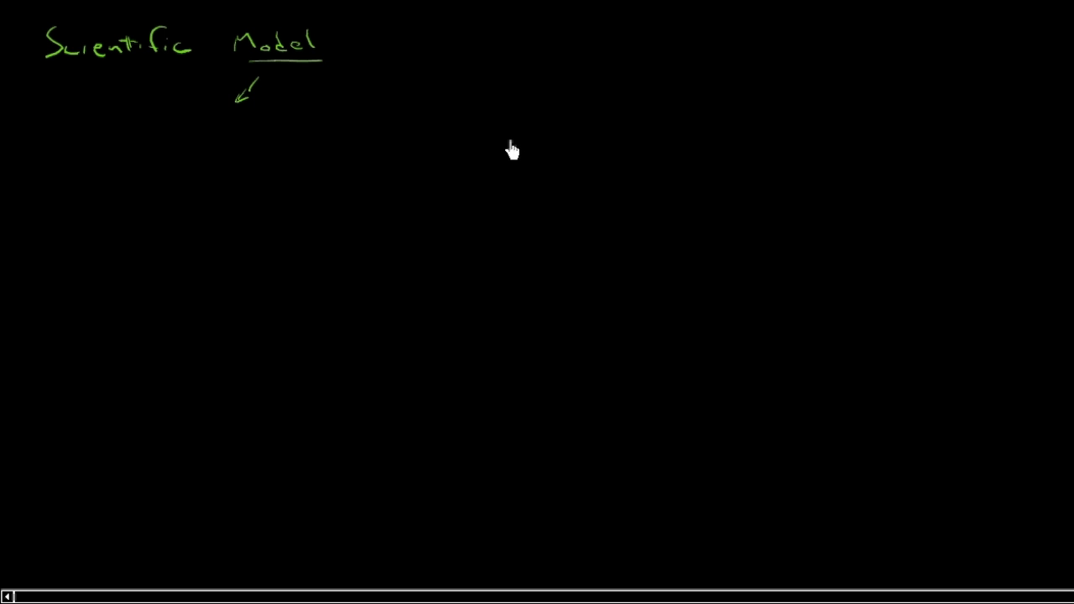
{"action": "mouse_move", "coordinate": [506, 161]}
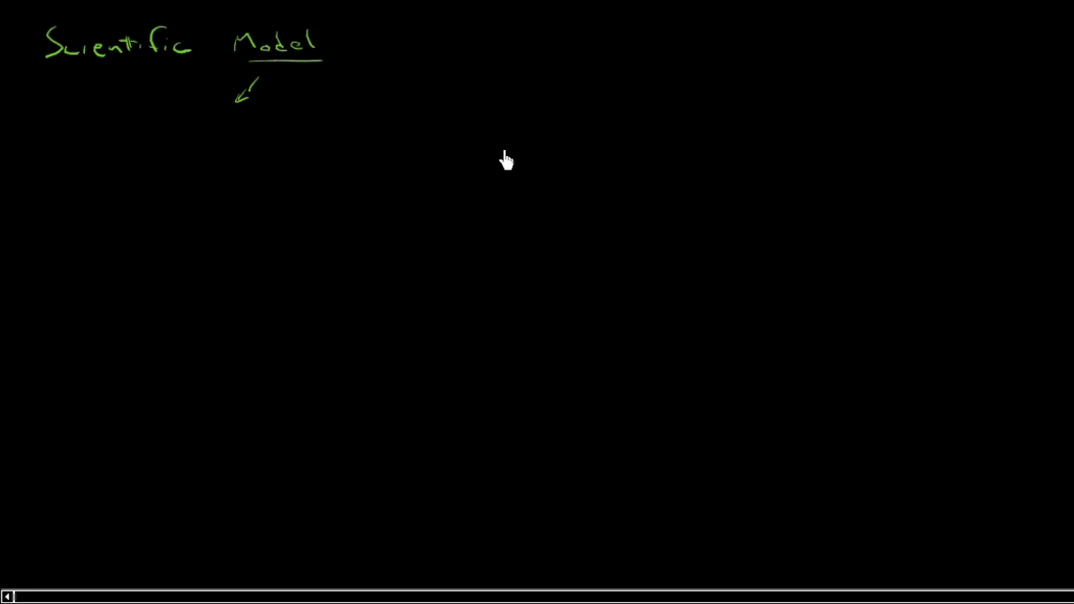
{"action": "mouse_move", "coordinate": [288, 48]}
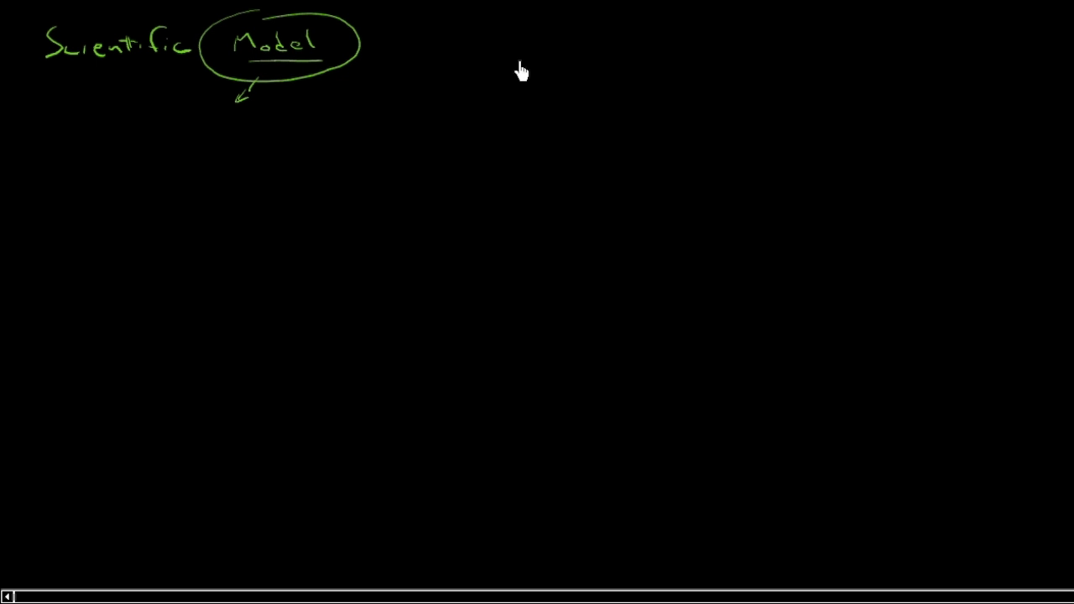
Step: Write 'predict' beneath the arrow and 'result.' to its right in green
{"action": "left_click_drag", "start_coordinate": [143, 126], "coordinate": [184, 130]}
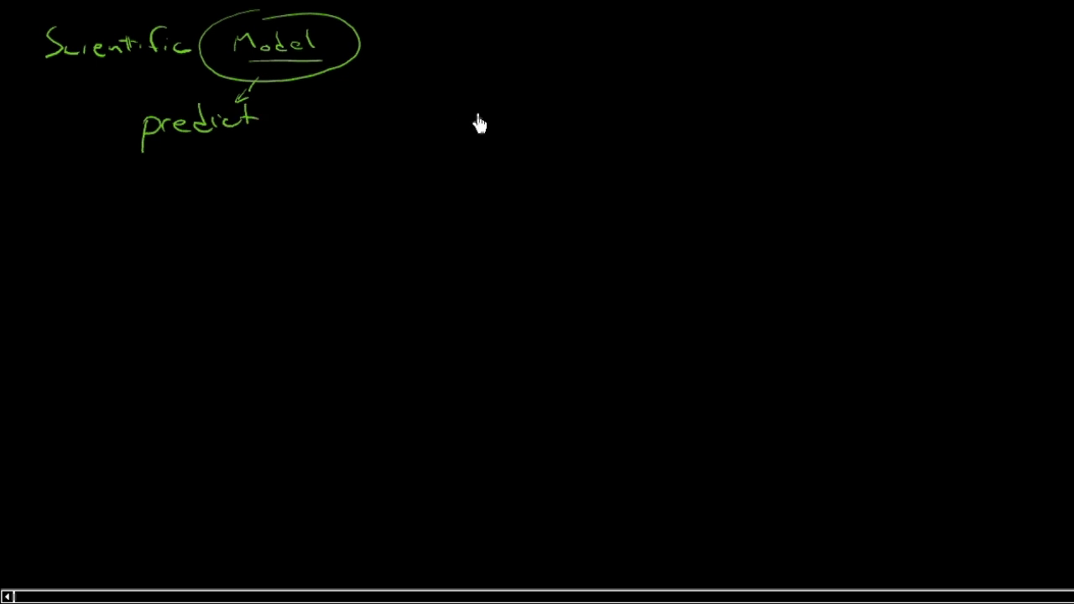
{"action": "left_click_drag", "start_coordinate": [328, 122], "coordinate": [361, 121]}
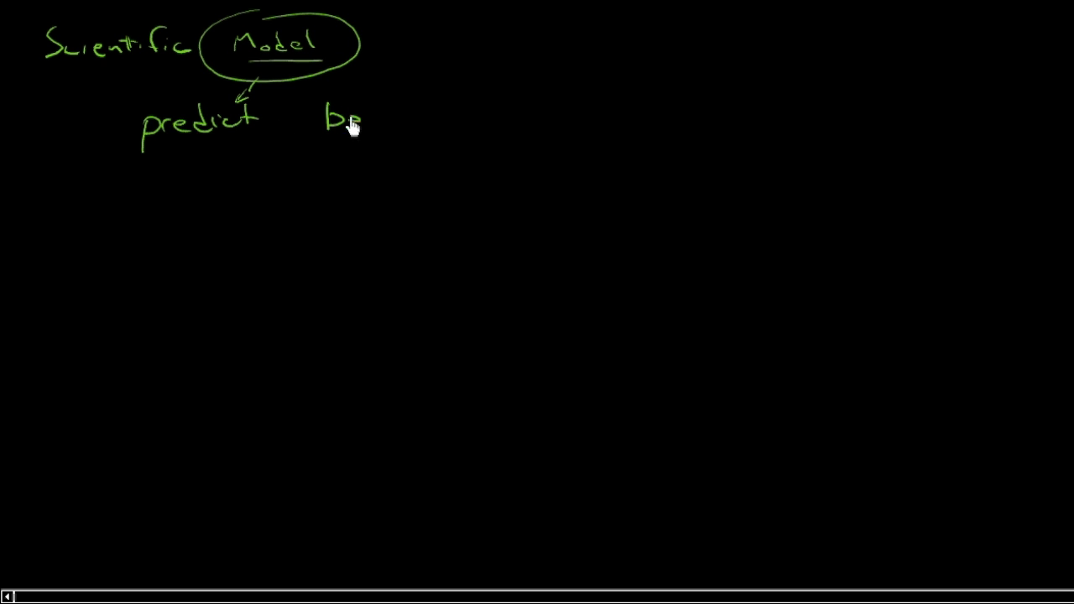
{"action": "left_click", "coordinate": [346, 126]}
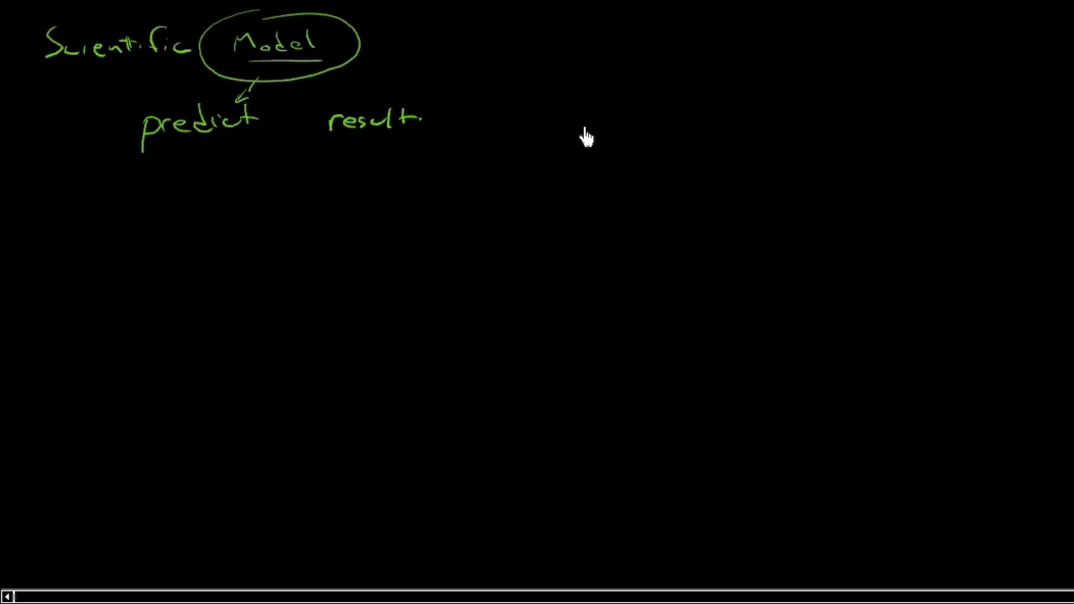
Step: Draw a white line from 'Model' to a stick figure and a car
{"action": "left_click_drag", "start_coordinate": [386, 50], "coordinate": [511, 75]}
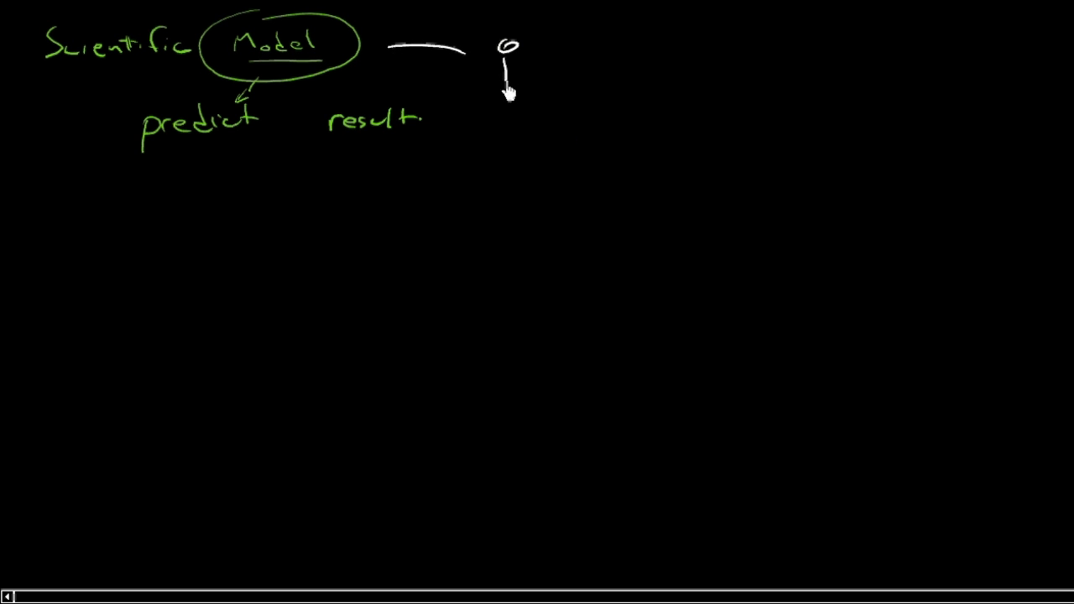
{"action": "left_click_drag", "start_coordinate": [503, 63], "coordinate": [512, 84]}
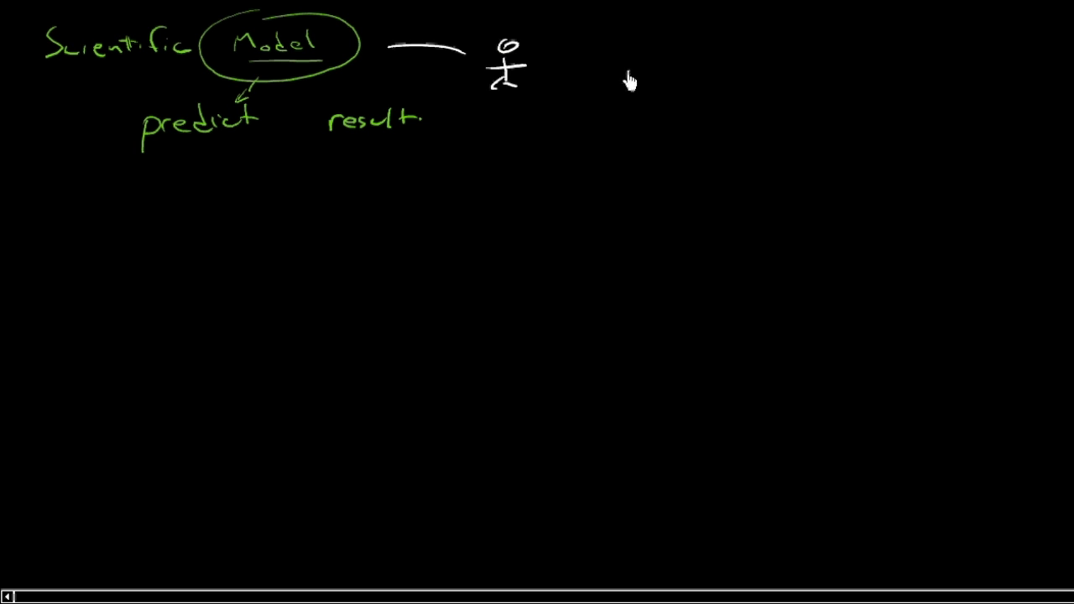
{"action": "left_click_drag", "start_coordinate": [608, 76], "coordinate": [697, 75]}
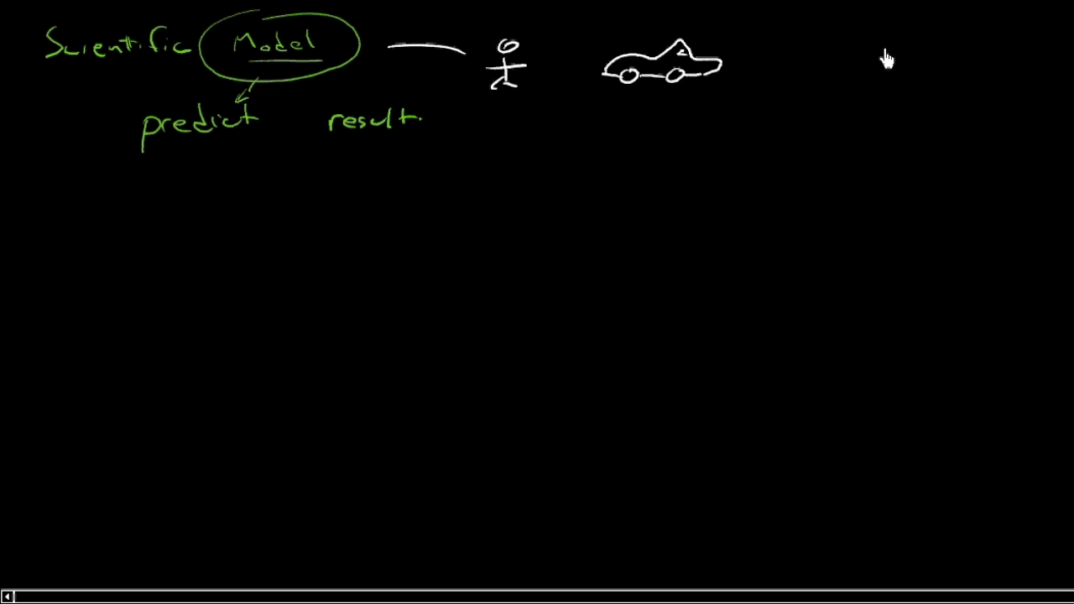
{"action": "mouse_move", "coordinate": [432, 149]}
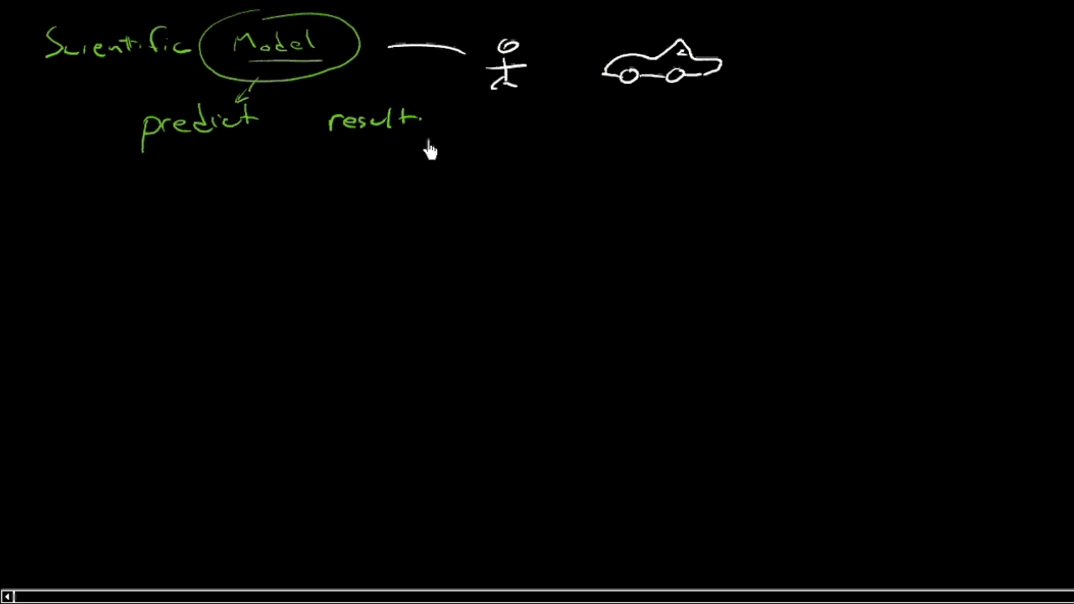
{"action": "key", "text": "Alt"}
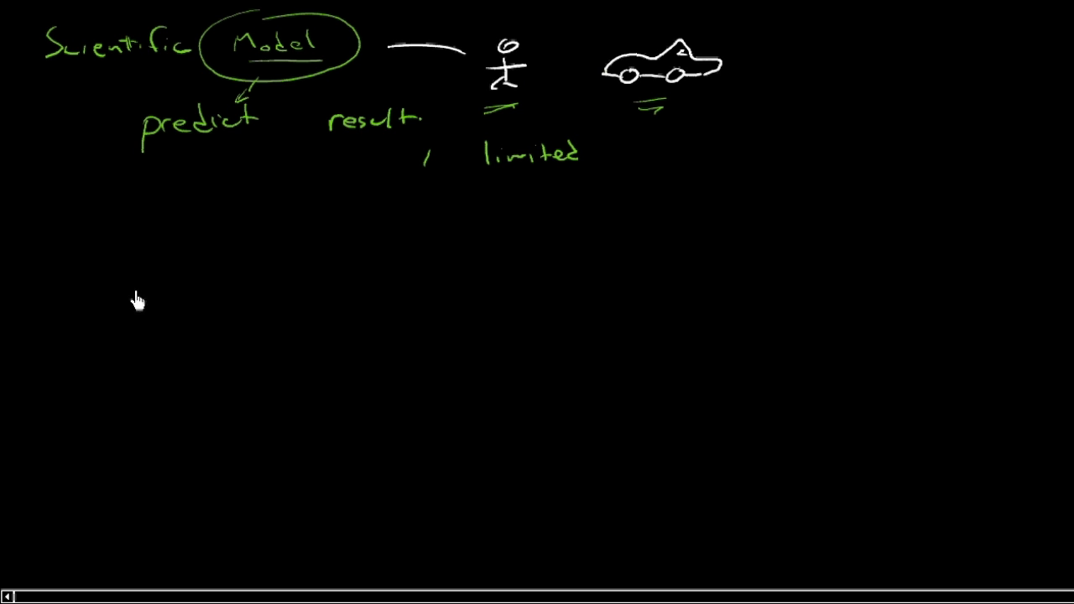
Step: Sketch a white cube packed with circles below the earlier notes
{"action": "left_click_drag", "start_coordinate": [210, 260], "coordinate": [134, 352]}
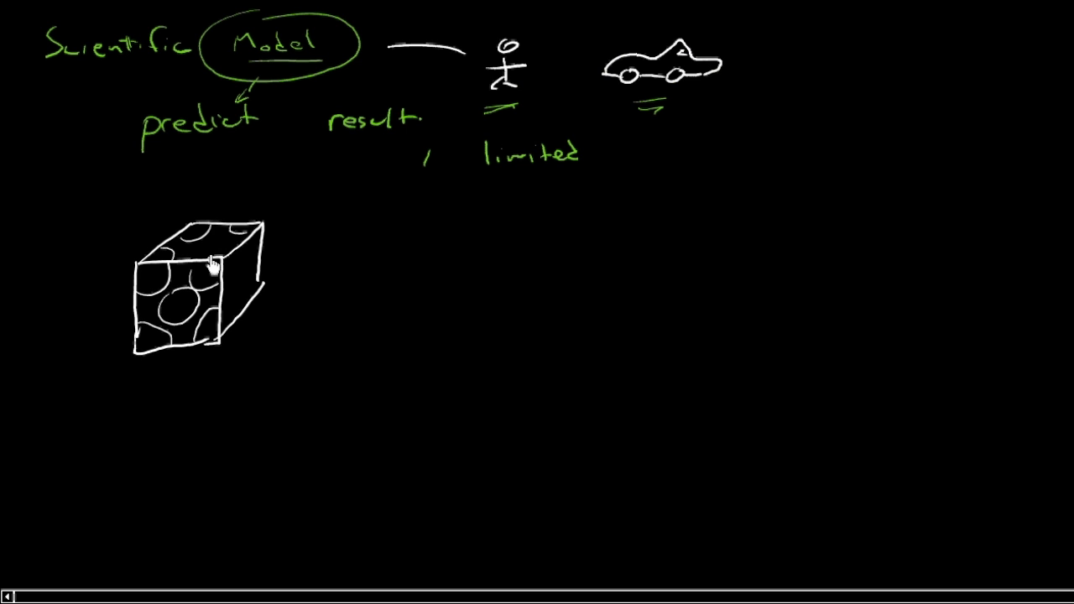
{"action": "mouse_move", "coordinate": [233, 319]}
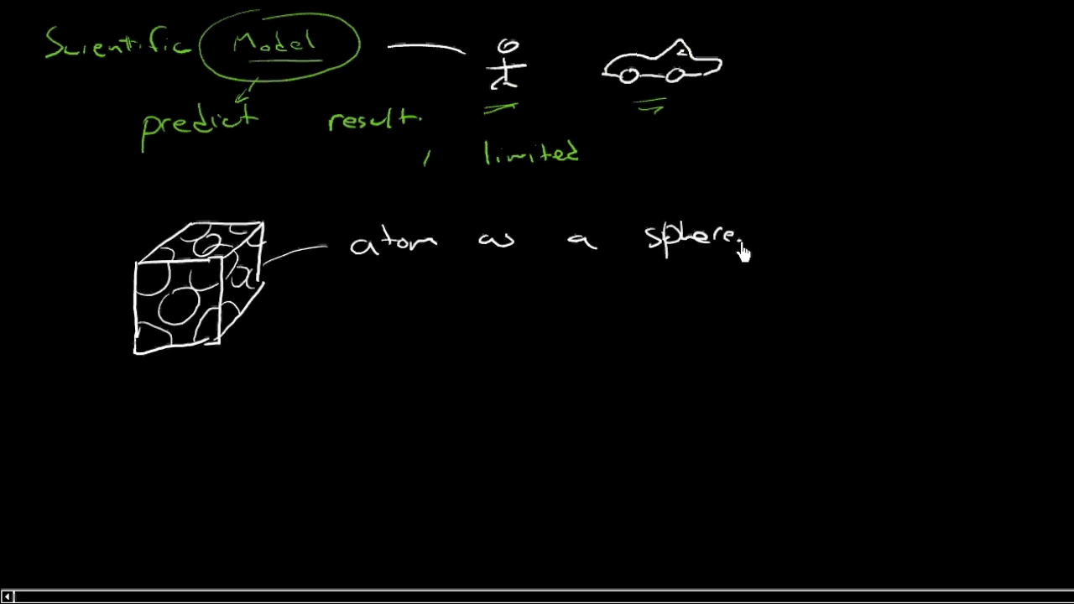
Step: Draw a hatch-shaded sphere, underline 'atom as a sphere', and start spring-linked spheres
{"action": "left_click_drag", "start_coordinate": [856, 223], "coordinate": [840, 293]}
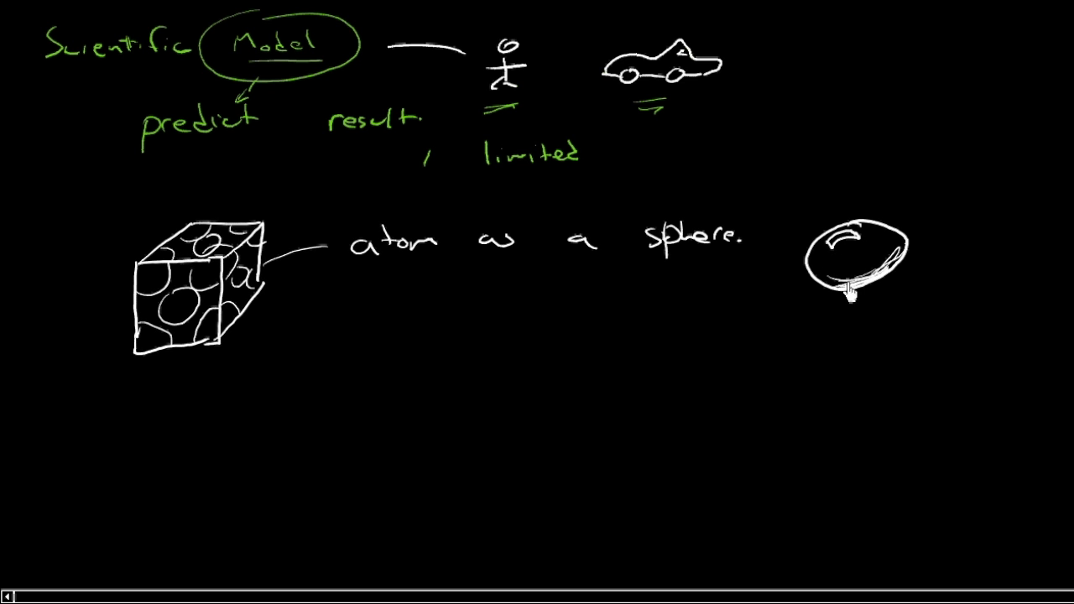
{"action": "left_click_drag", "start_coordinate": [839, 276], "coordinate": [881, 269]}
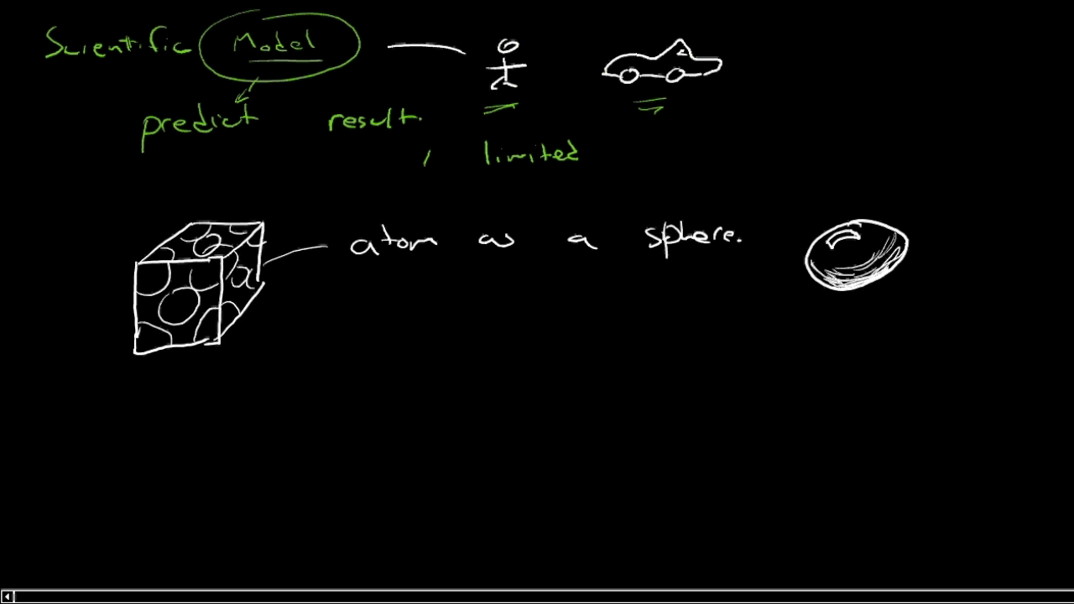
{"action": "left_click_drag", "start_coordinate": [361, 277], "coordinate": [499, 277]}
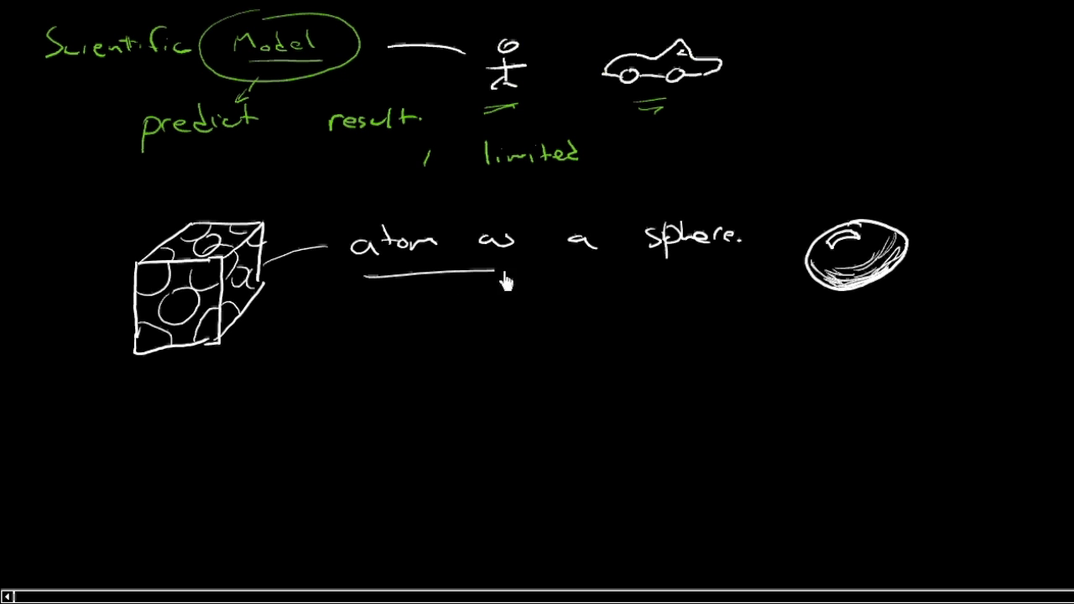
{"action": "left_click_drag", "start_coordinate": [495, 269], "coordinate": [663, 260]}
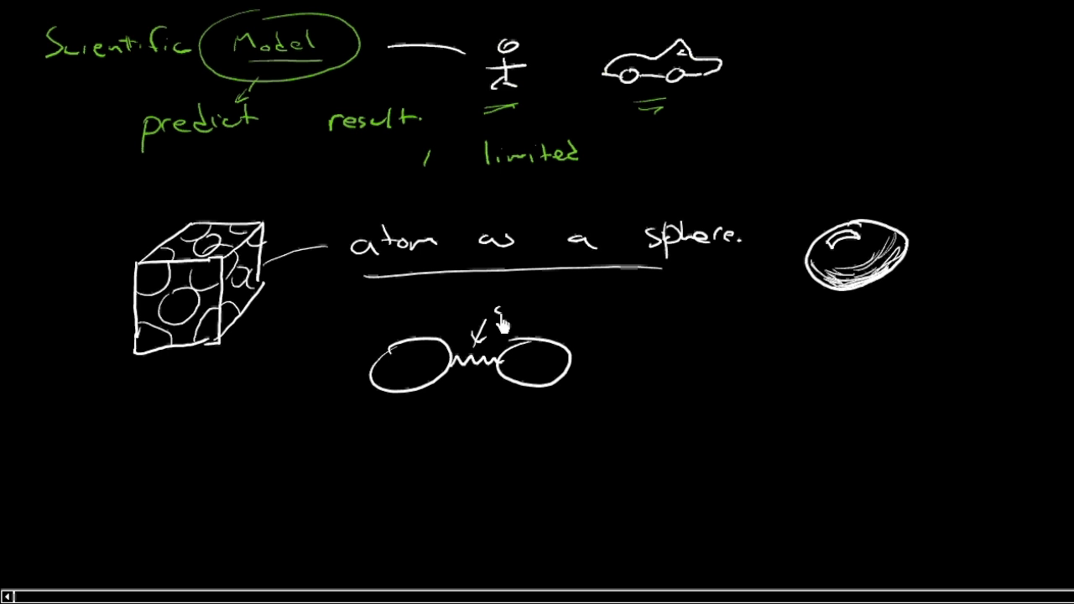
Step: Label the spring 'spring' and point an arrow to 'Young's modulus'
{"action": "type", "text": "spring"}
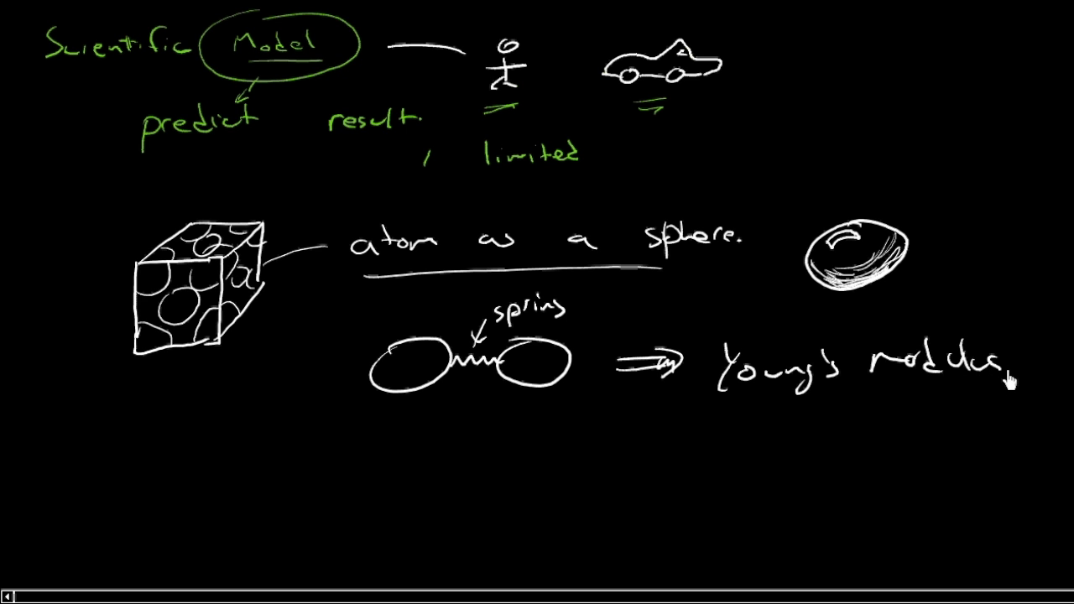
{"action": "mouse_move", "coordinate": [601, 432]}
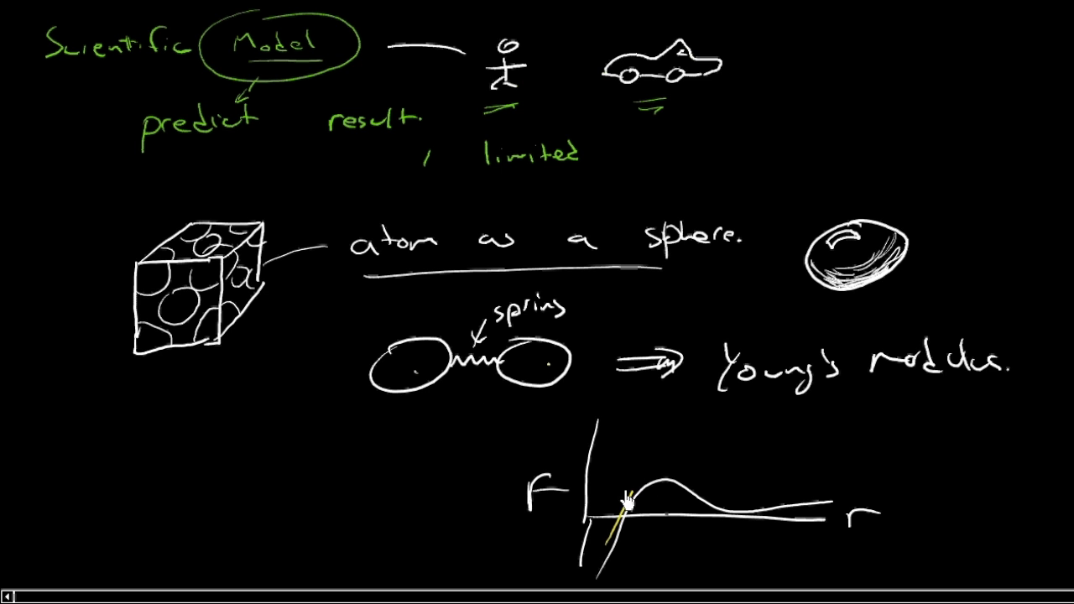
{"action": "mouse_move", "coordinate": [628, 527]}
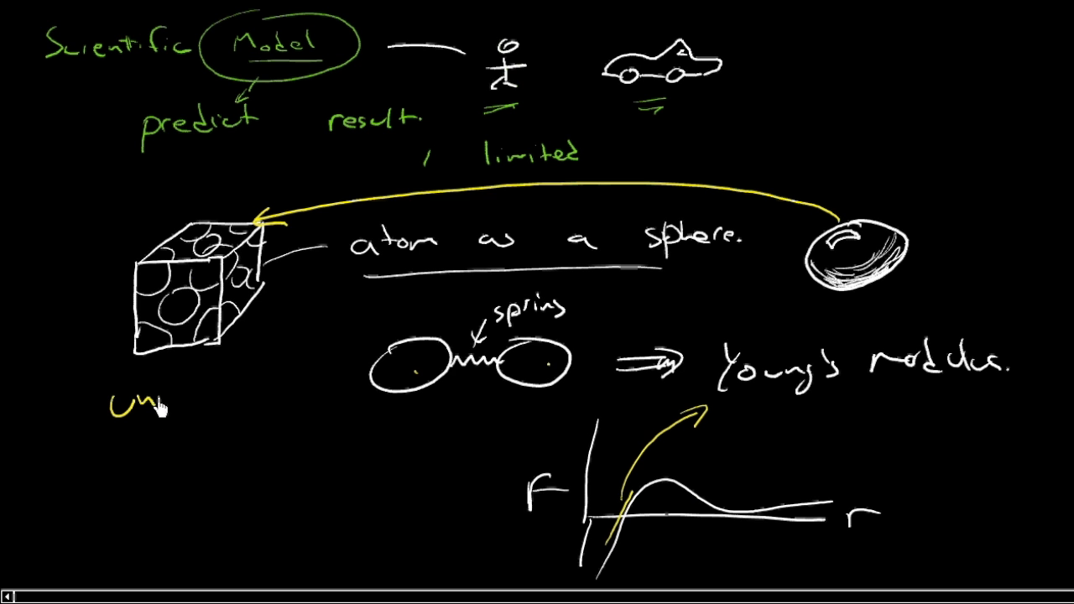
Step: Write 'unit cell' under the cube and begin writing 'dens'
{"action": "type", "text": "unit cell"}
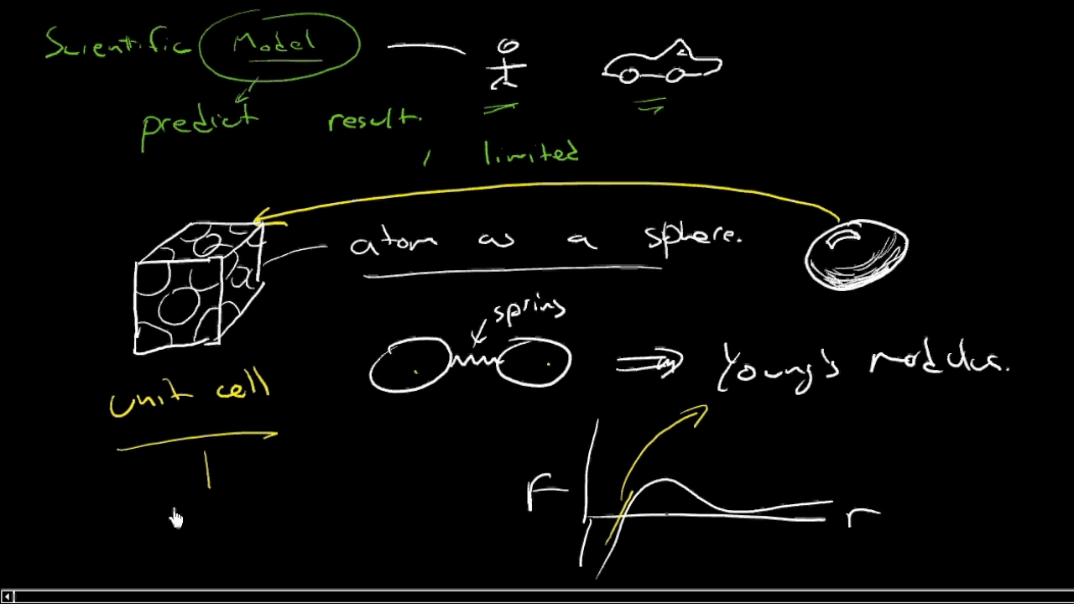
{"action": "type", "text": "dens"}
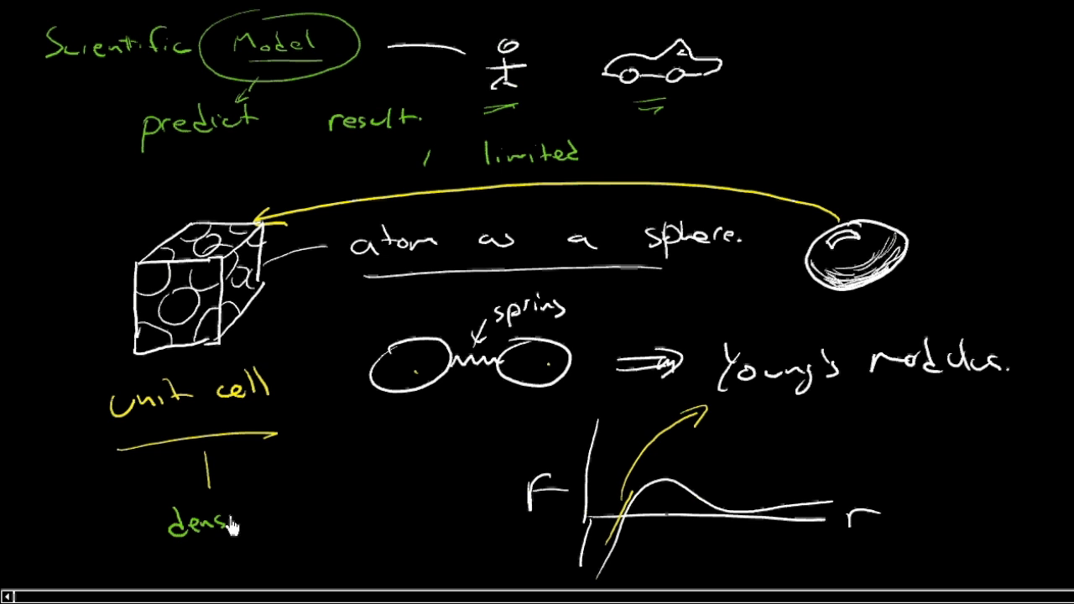
Step: Finish 'density' and draw an arrow to 'crystal imperfections'
{"action": "type", "text": "density."}
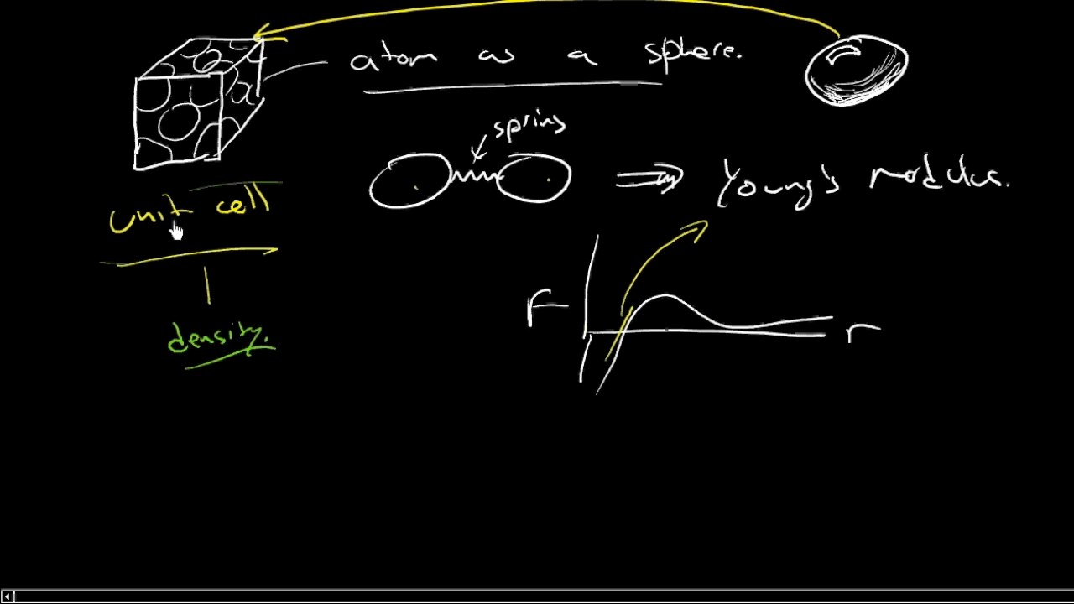
{"action": "left_click_drag", "start_coordinate": [248, 378], "coordinate": [269, 436]}
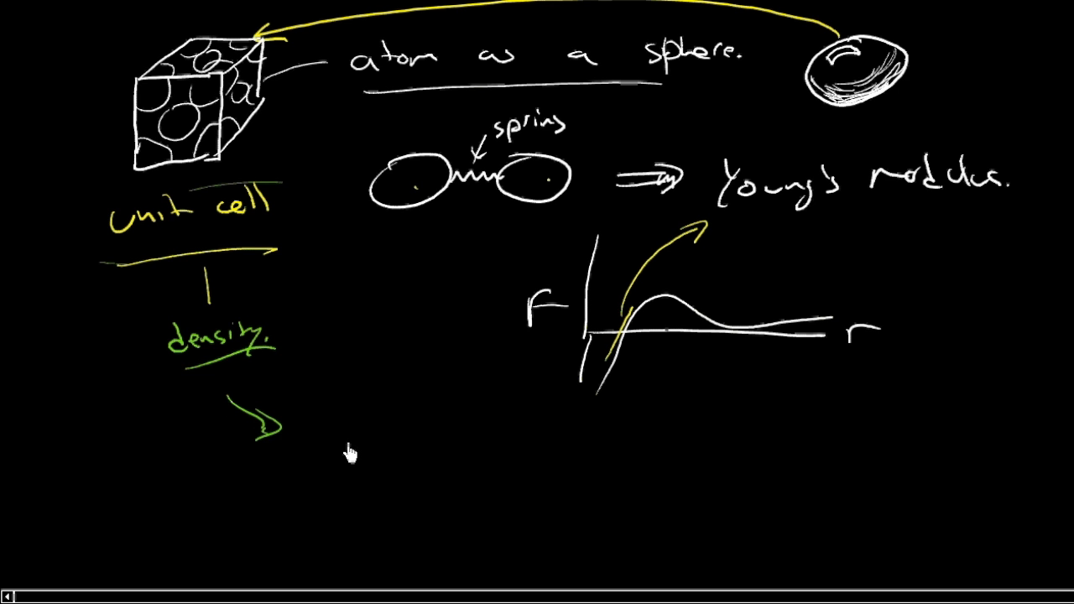
{"action": "left_click_drag", "start_coordinate": [340, 436], "coordinate": [335, 457]}
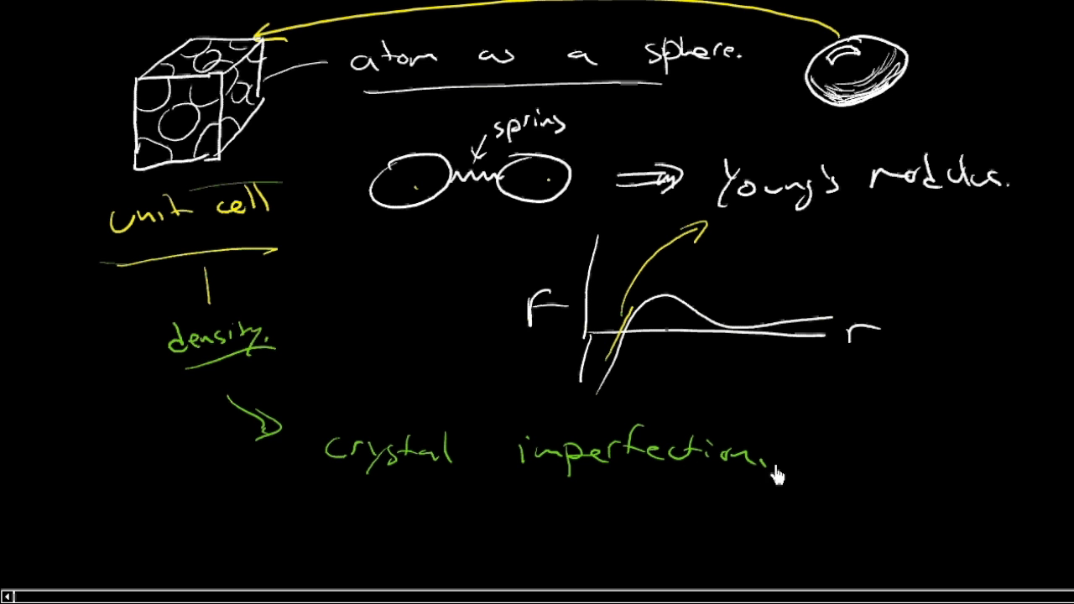
{"action": "scroll", "scroll_direction": "down", "scroll_amount": 3}
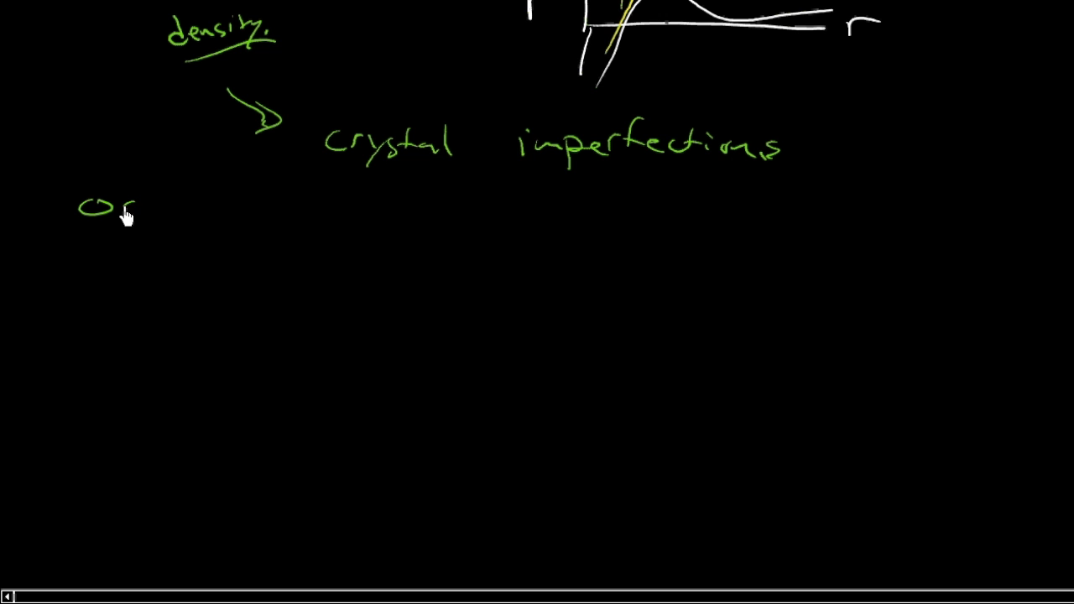
Step: Draw rows of green atom circles under 'crystal imperfections' and connect them with bonds
{"action": "left_click_drag", "start_coordinate": [126, 206], "coordinate": [261, 206]}
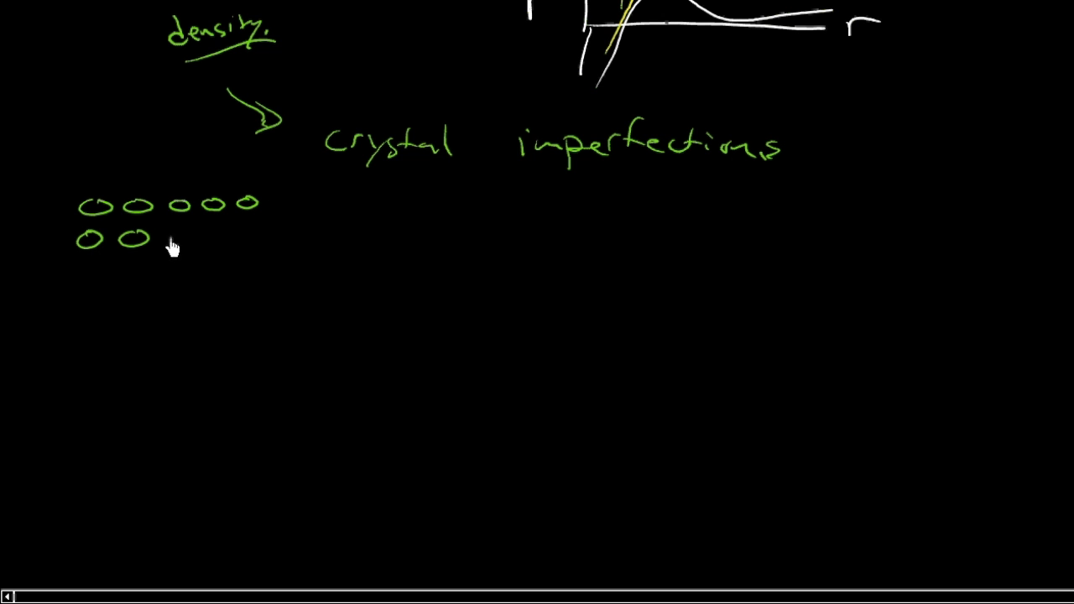
{"action": "left_click_drag", "start_coordinate": [168, 237], "coordinate": [252, 238]}
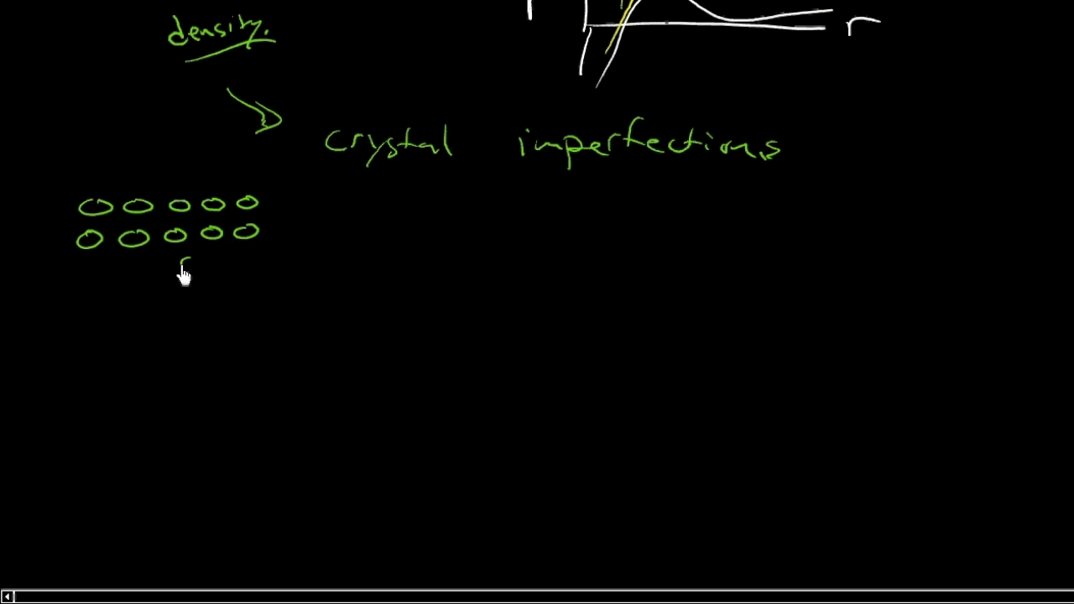
{"action": "left_click_drag", "start_coordinate": [134, 264], "coordinate": [235, 264]}
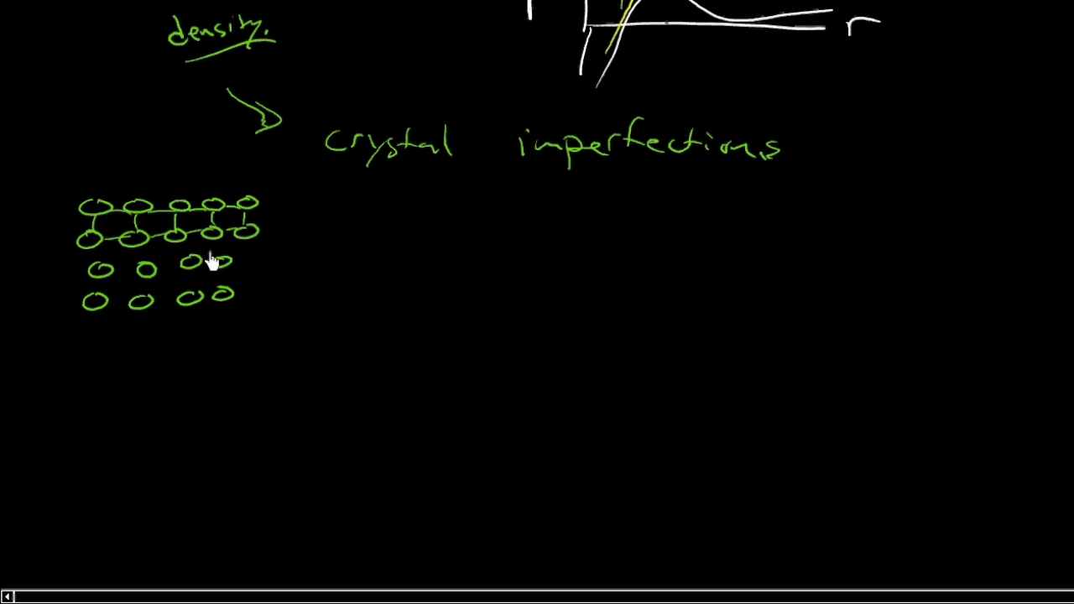
{"action": "left_click_drag", "start_coordinate": [206, 243], "coordinate": [205, 298]}
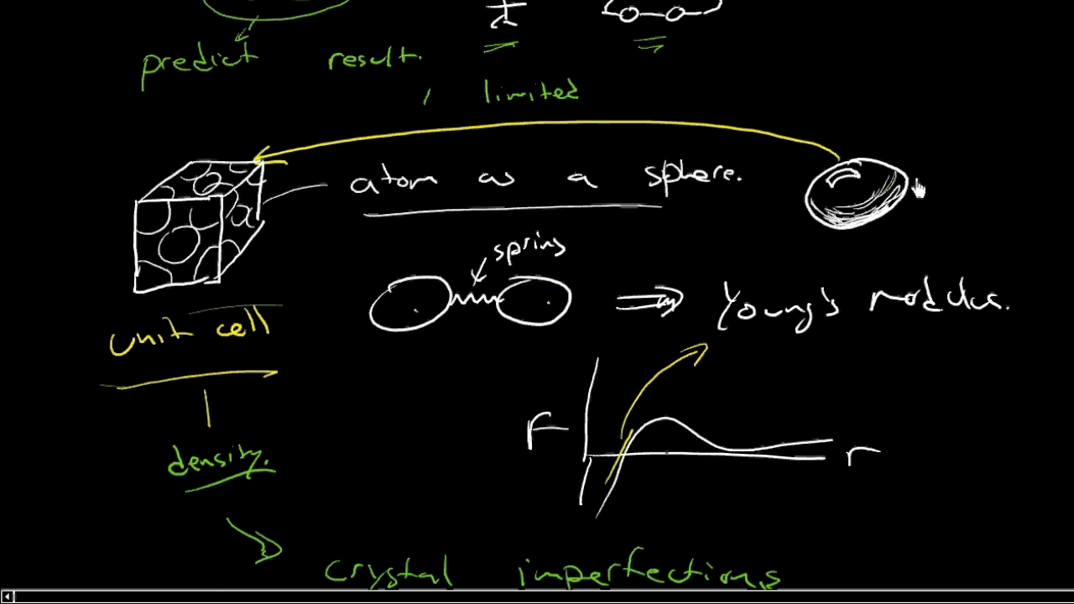
Step: Scroll down the canvas to reach the atom lattice
{"action": "scroll", "scroll_direction": "down", "scroll_amount": 3}
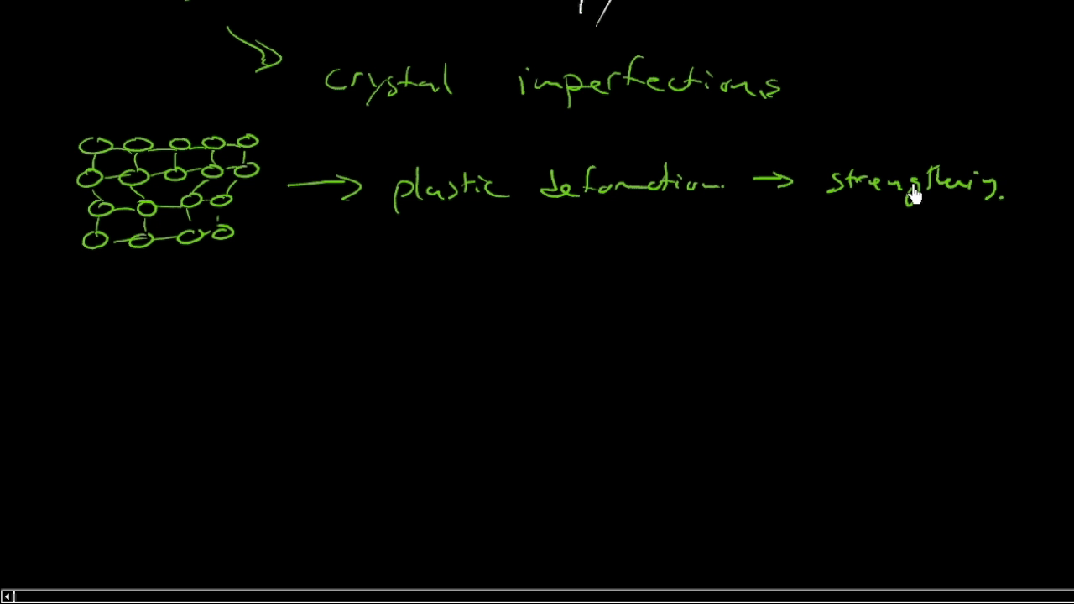
{"action": "mouse_move", "coordinate": [106, 113]}
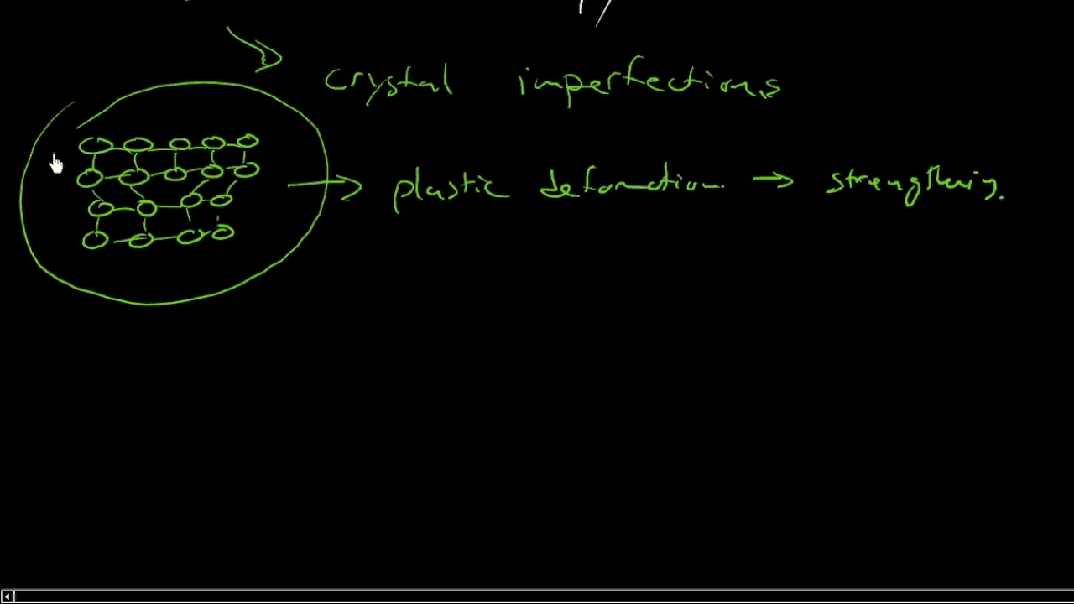
{"action": "mouse_move", "coordinate": [590, 243]}
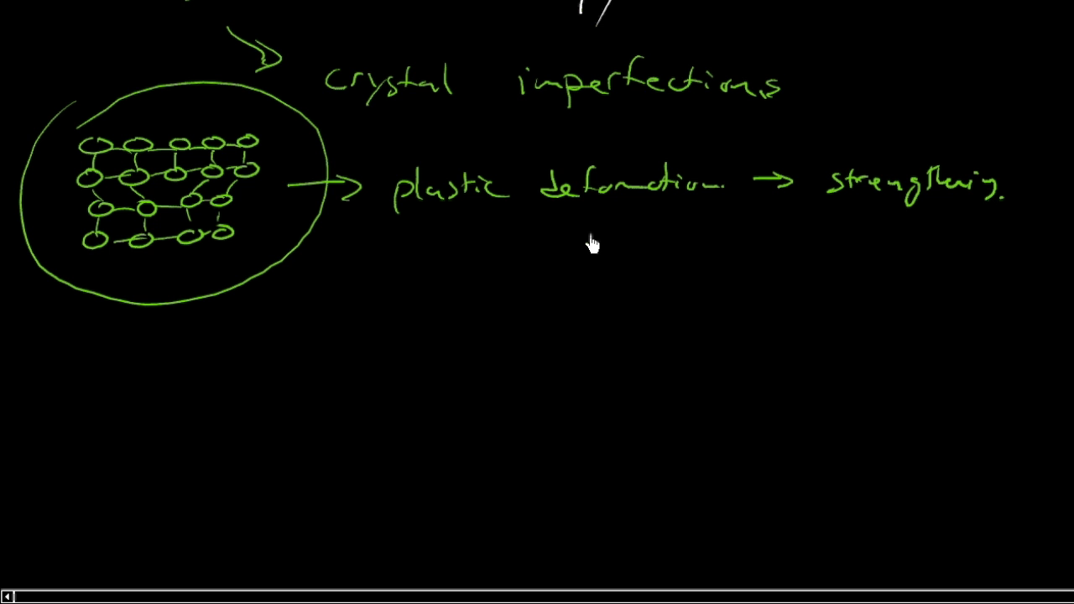
{"action": "mouse_move", "coordinate": [558, 233]}
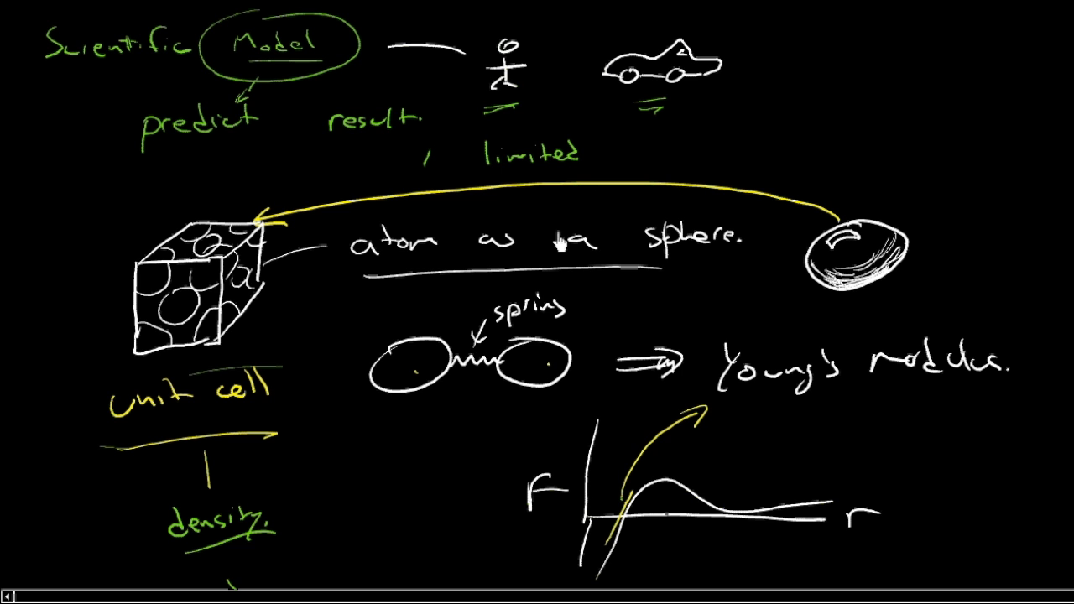
Step: Scroll down the whiteboard below the circled lattice to make room for new notes
{"action": "scroll", "scroll_direction": "down", "scroll_amount": 3}
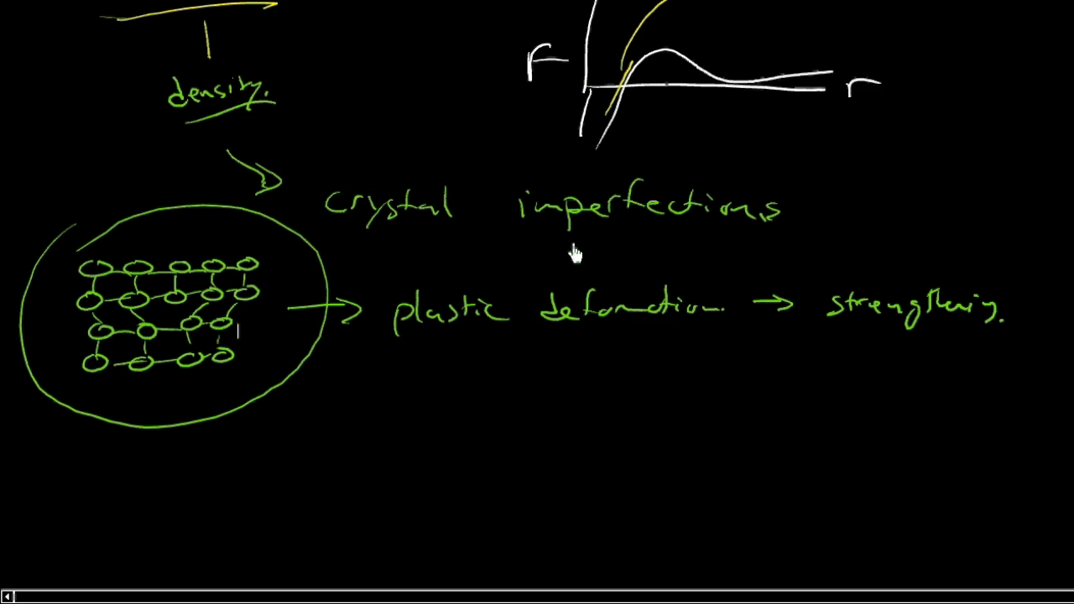
{"action": "scroll", "scroll_direction": "down", "scroll_amount": 3}
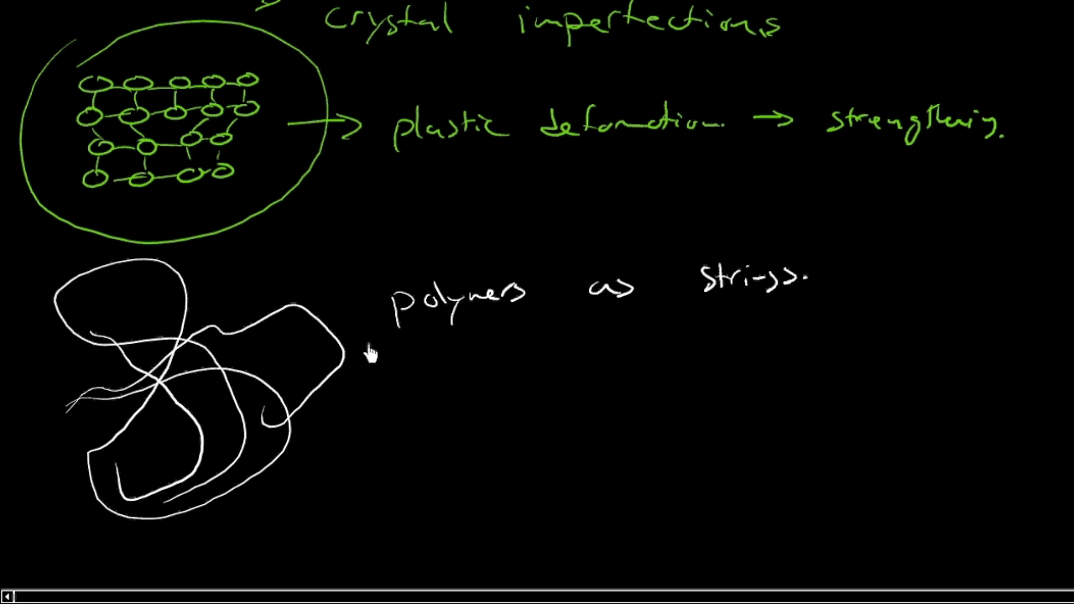
{"action": "mouse_move", "coordinate": [947, 331]}
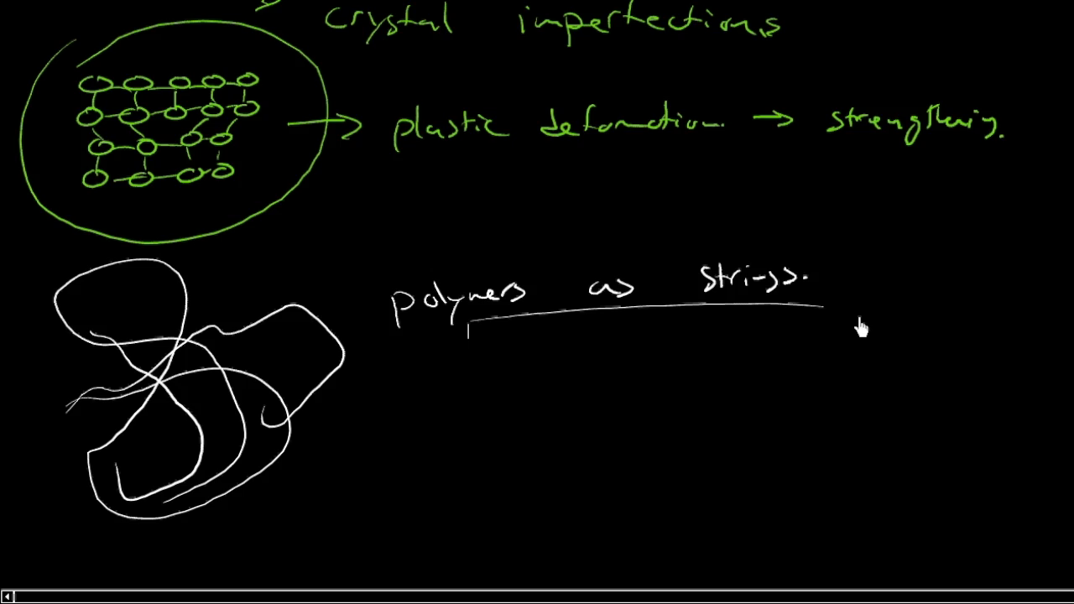
Step: Point an arrow at the outer shell, label it 'electron', and add a yellow grouping brace
{"action": "scroll", "scroll_direction": "down", "scroll_amount": 3}
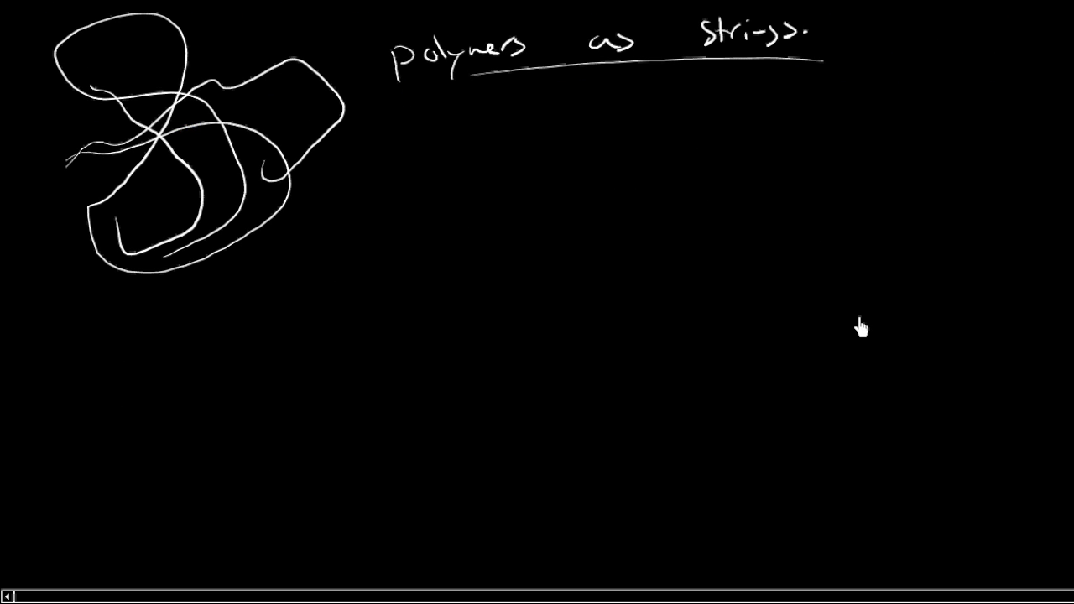
{"action": "mouse_move", "coordinate": [113, 398]}
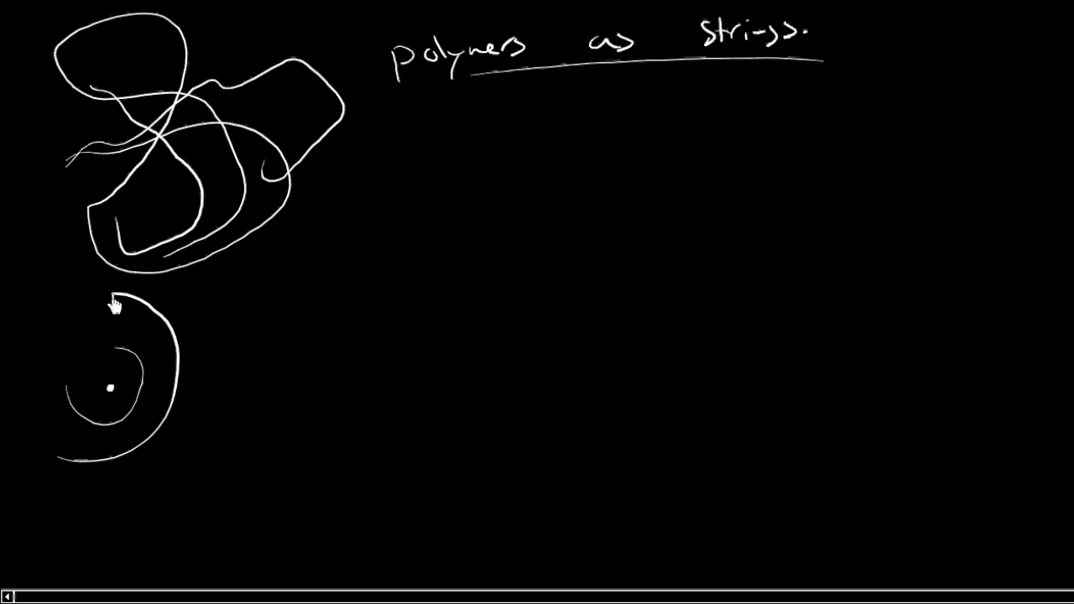
{"action": "mouse_move", "coordinate": [141, 401]}
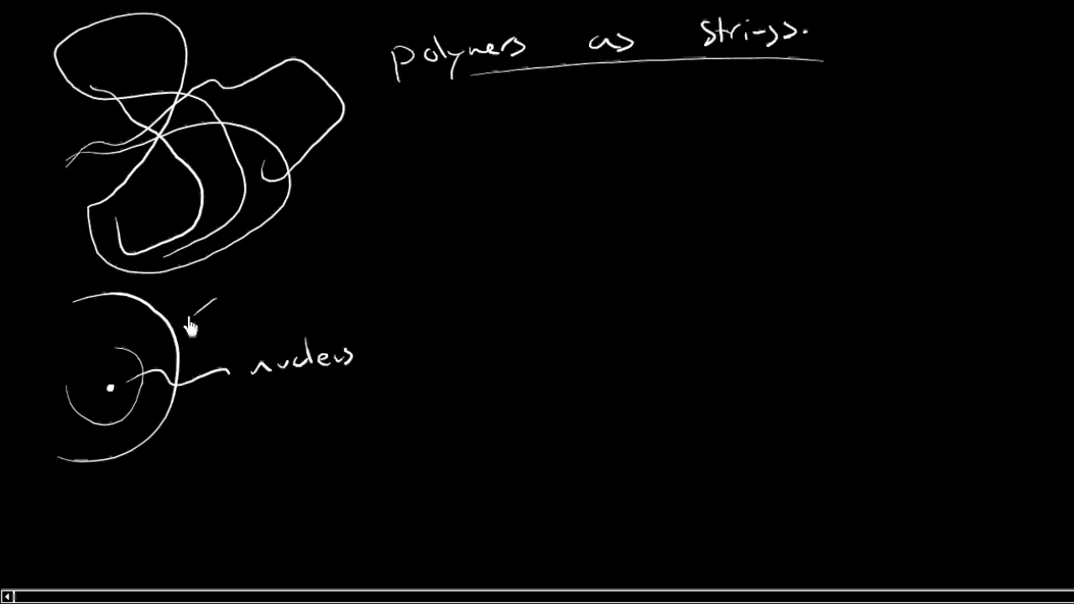
{"action": "left_click_drag", "start_coordinate": [235, 290], "coordinate": [172, 323]}
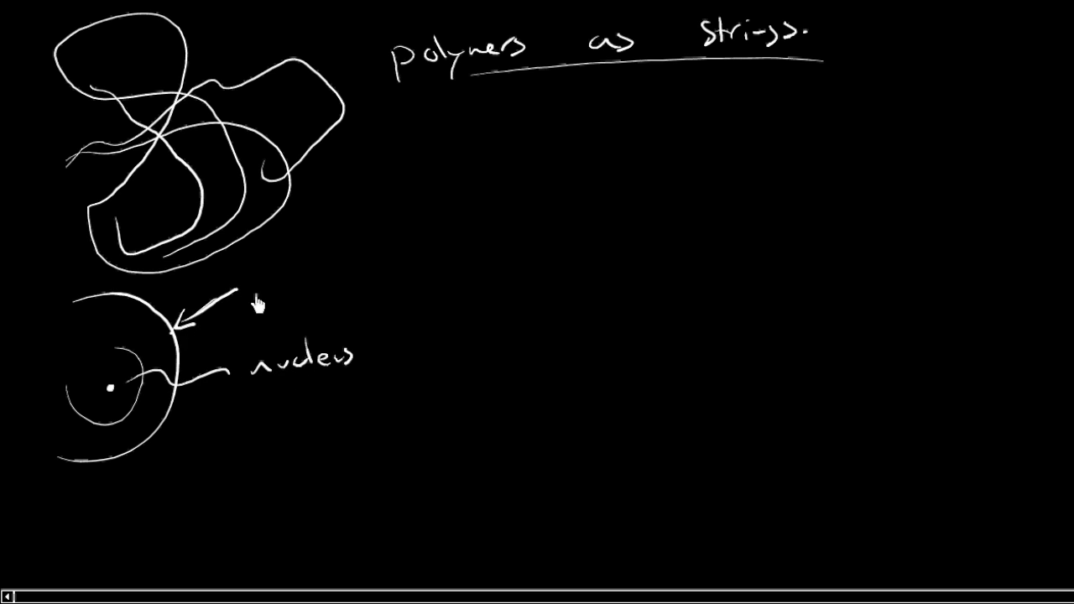
{"action": "type", "text": "electron"}
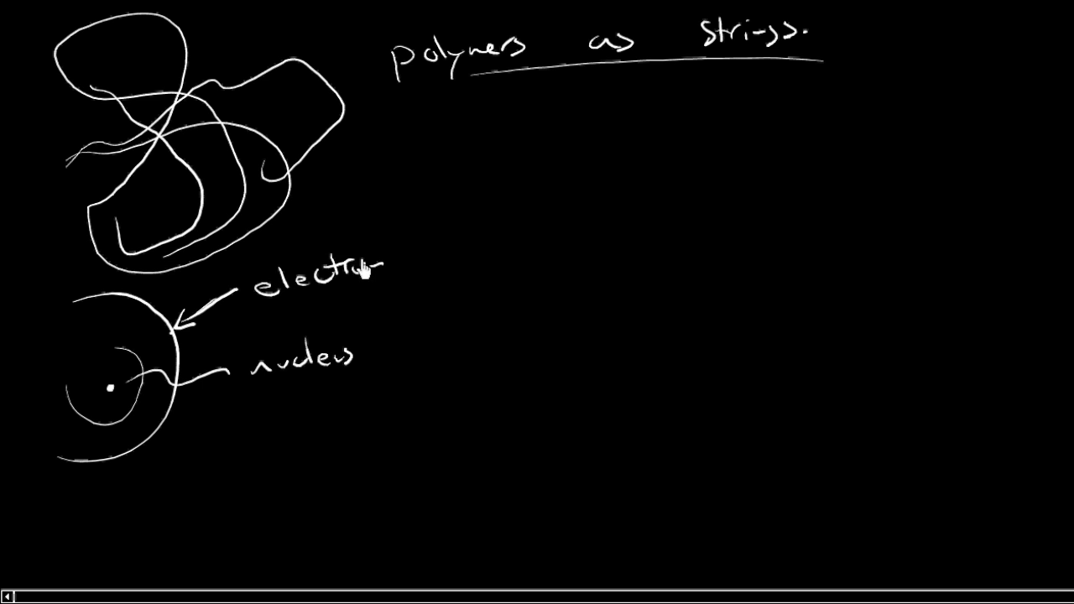
{"action": "mouse_move", "coordinate": [117, 436]}
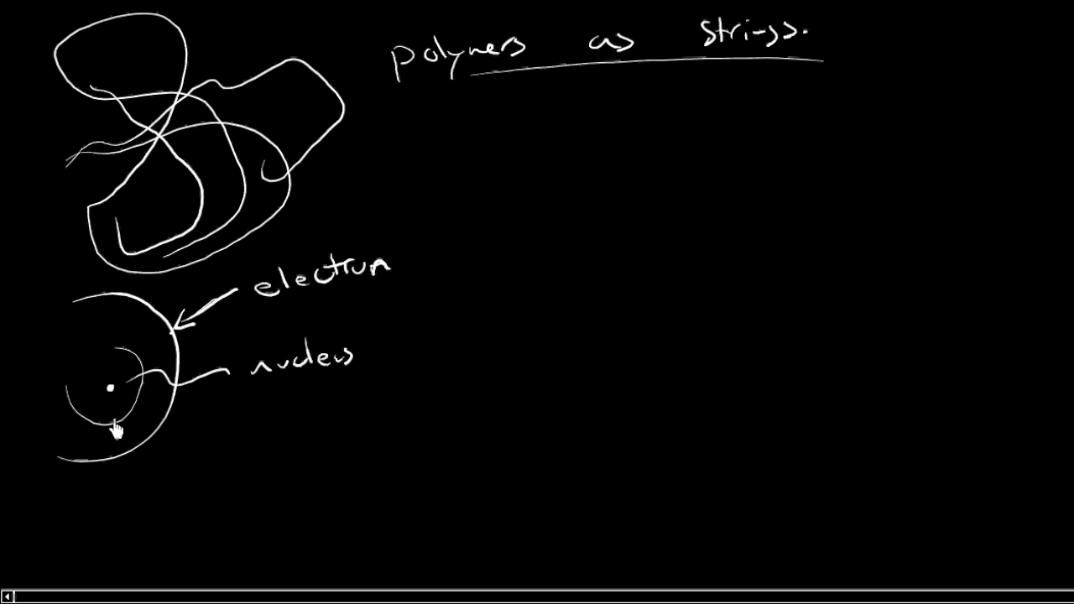
{"action": "left_click_drag", "start_coordinate": [419, 227], "coordinate": [445, 394]}
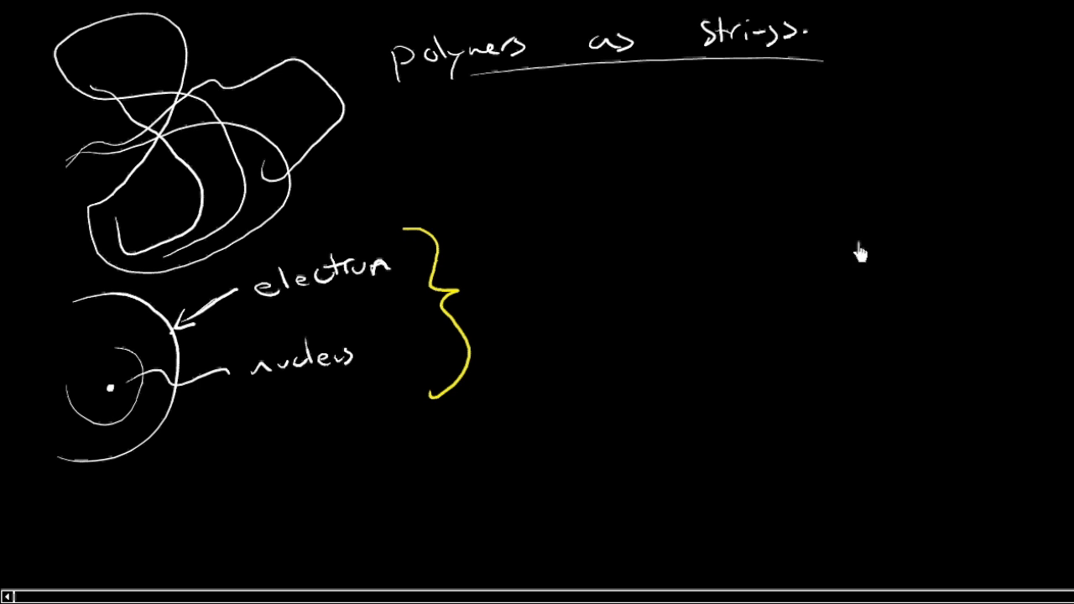
{"action": "mouse_move", "coordinate": [520, 254]}
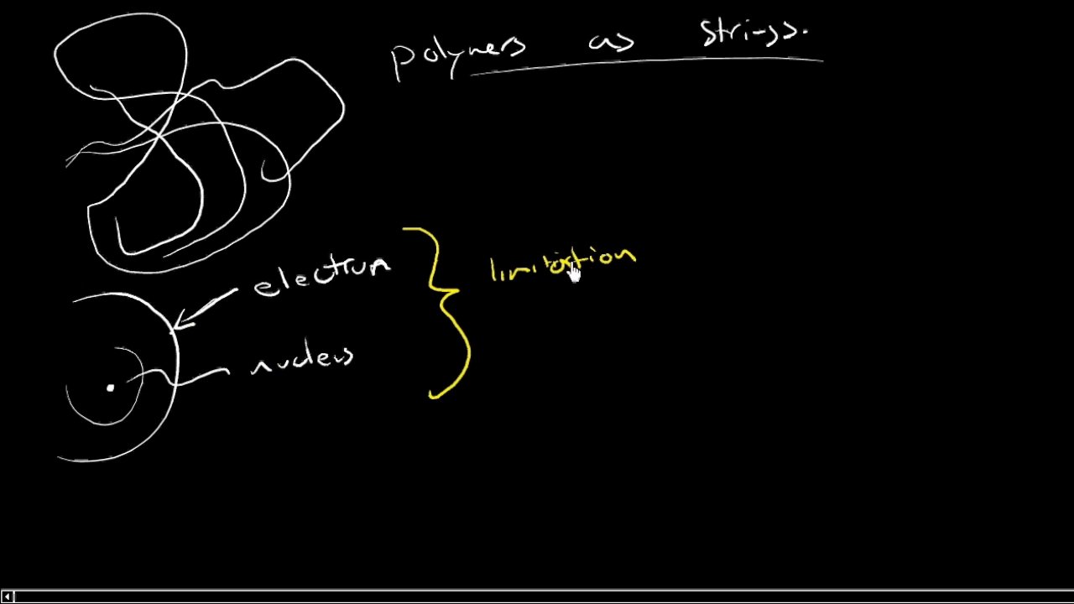
Step: Finish the yellow word 'limitations' beside the brace and underline 'electron' in yellow
{"action": "type", "text": "s"}
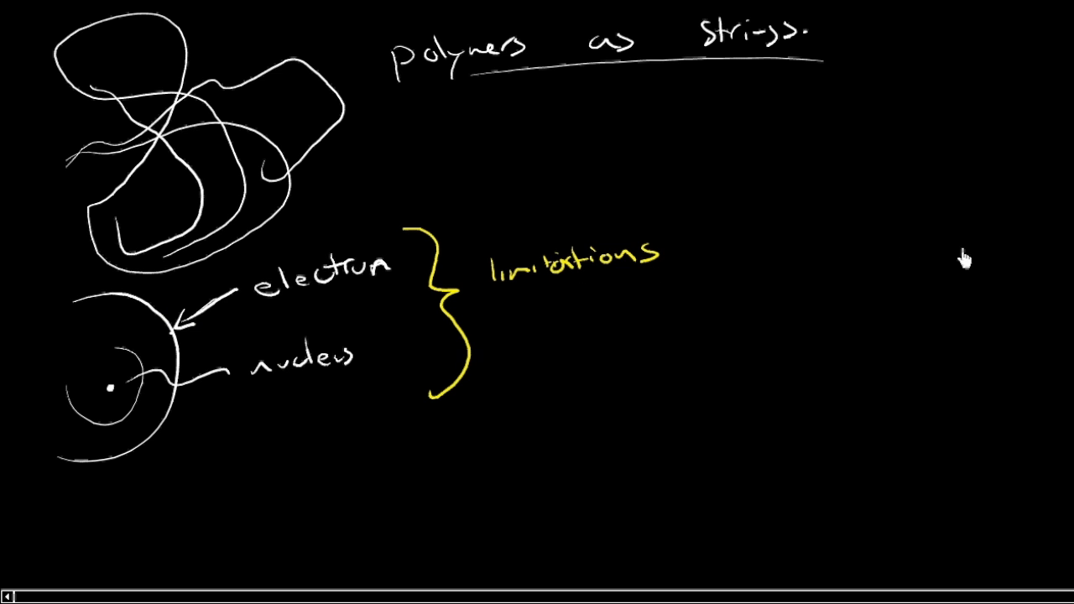
{"action": "mouse_move", "coordinate": [880, 270]}
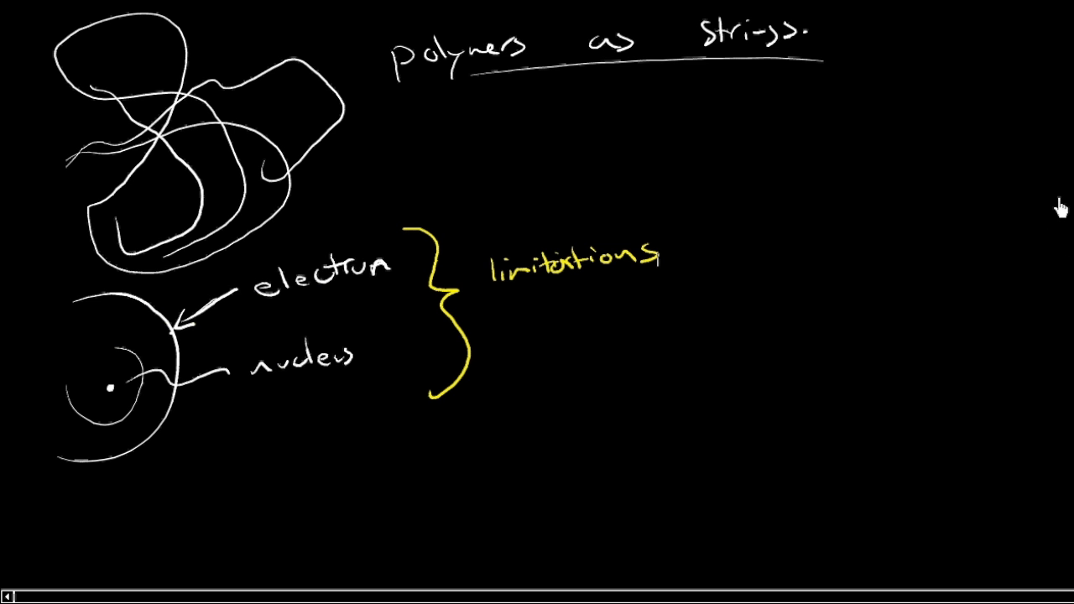
{"action": "left_click_drag", "start_coordinate": [269, 303], "coordinate": [373, 304]}
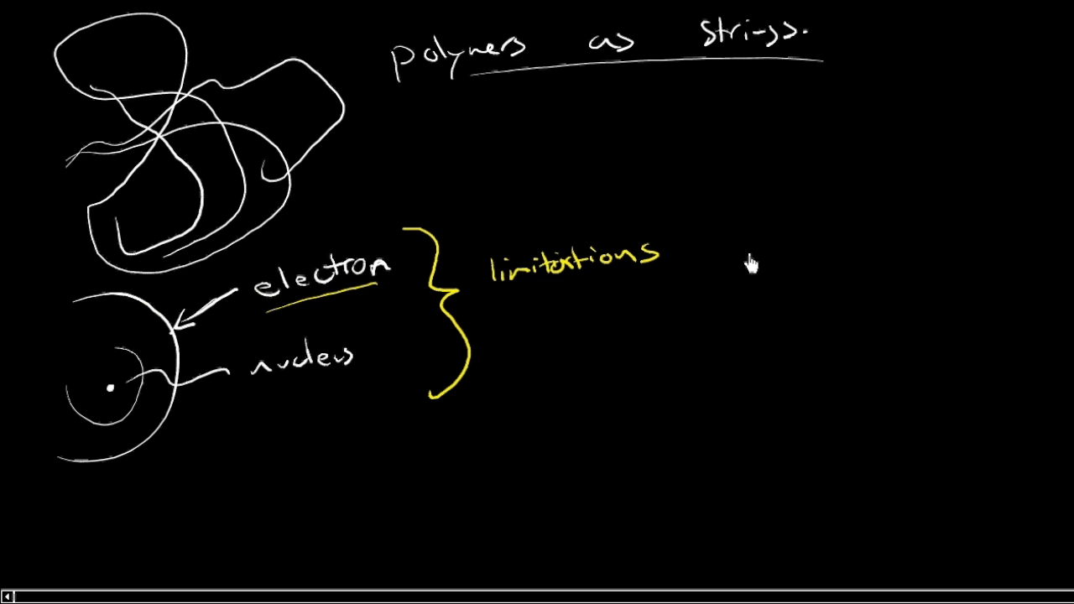
Step: Draw a vertical dividing line, then write 'molten steel' with an arrow to 'water'
{"action": "left_click_drag", "start_coordinate": [692, 138], "coordinate": [676, 382]}
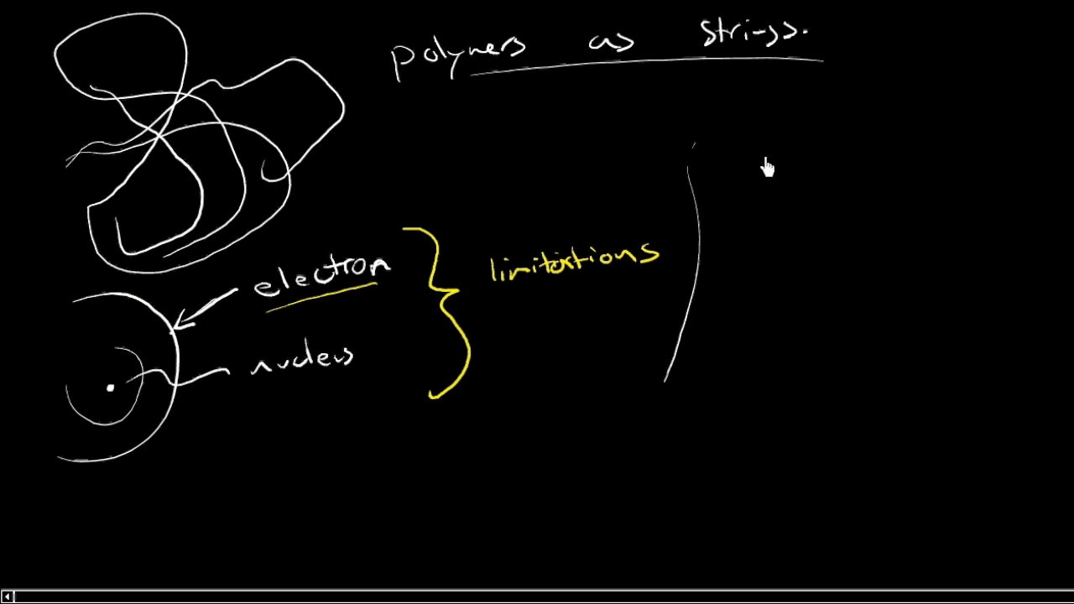
{"action": "type", "text": "molten steel"}
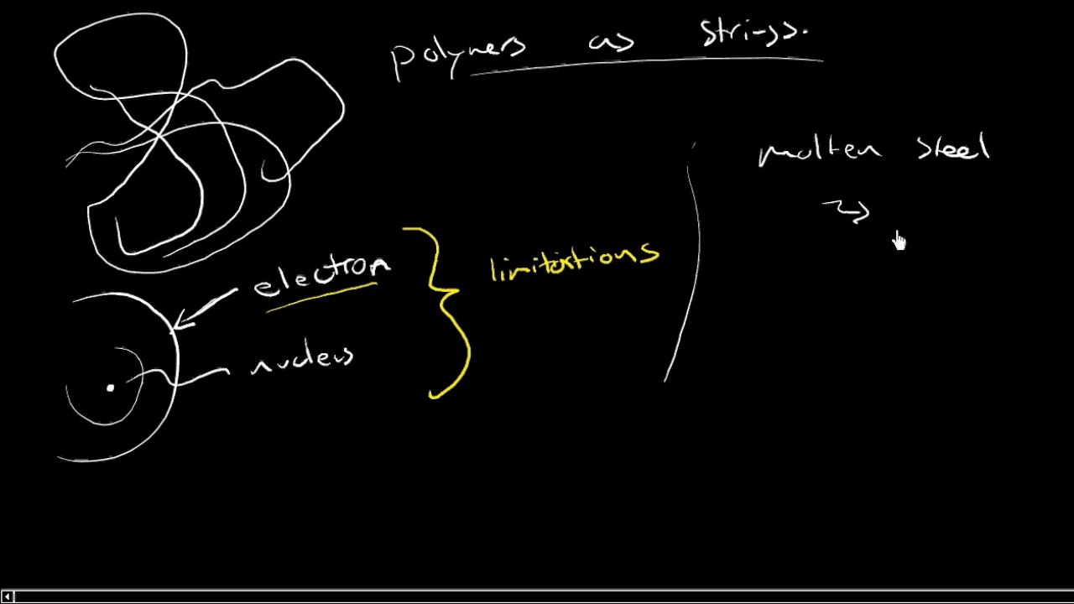
{"action": "left_click_drag", "start_coordinate": [881, 226], "coordinate": [948, 227]}
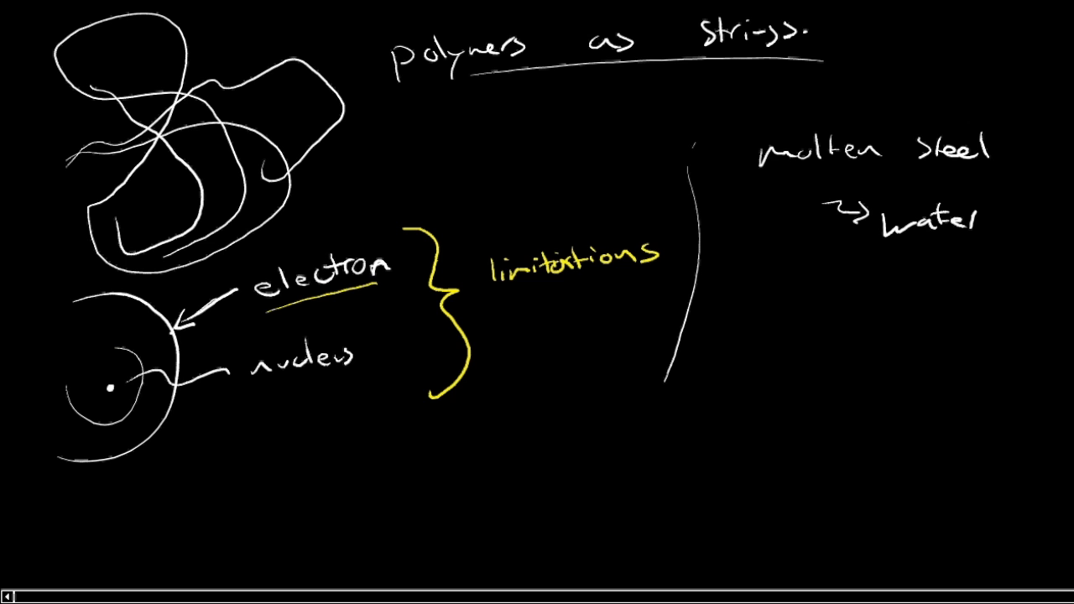
{"action": "mouse_move", "coordinate": [966, 225]}
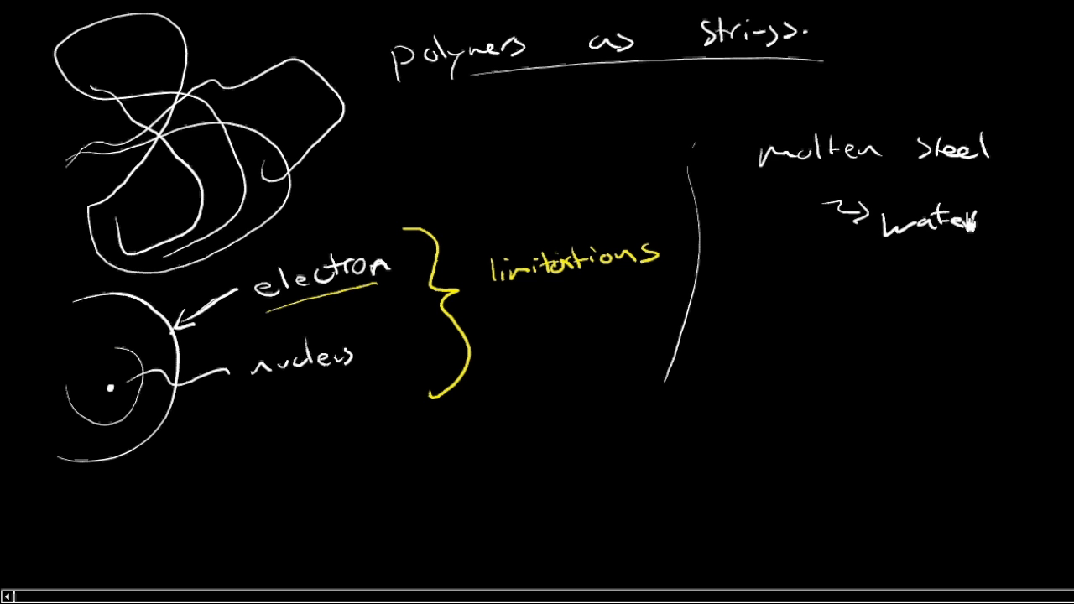